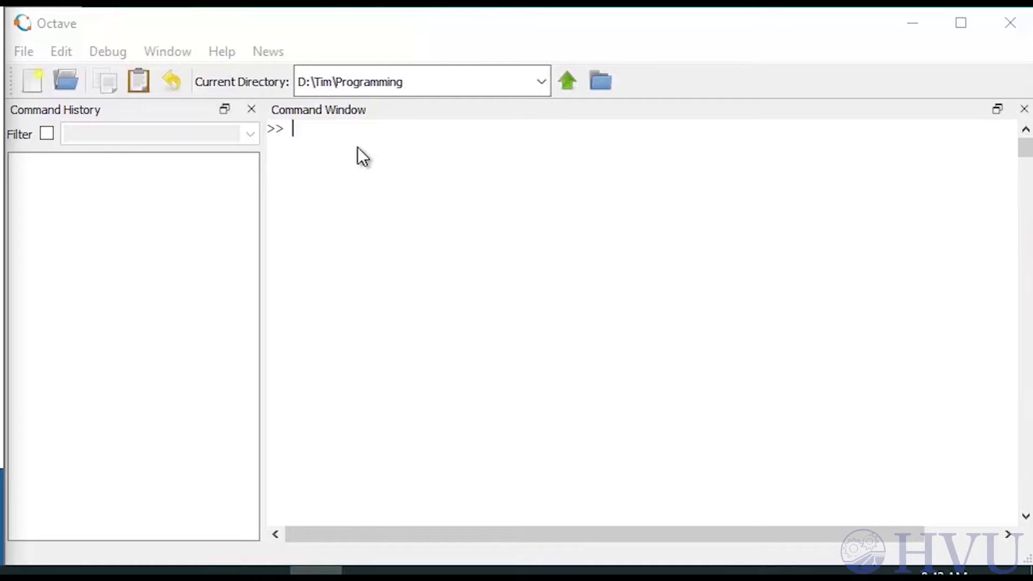
Step: Run who, enter the comment '%this line doesn't do anything', then run who again
type("who")
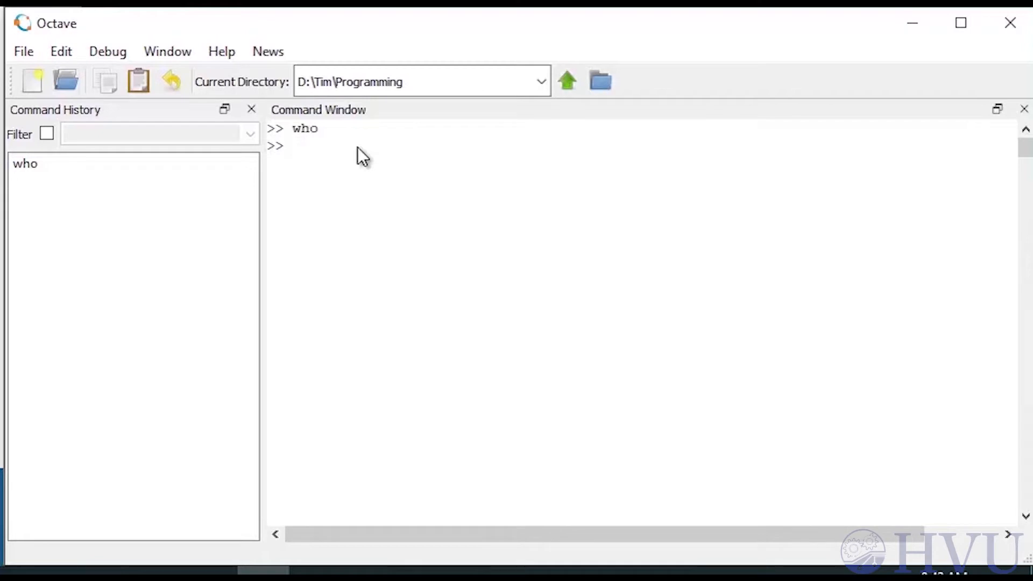
type("%")
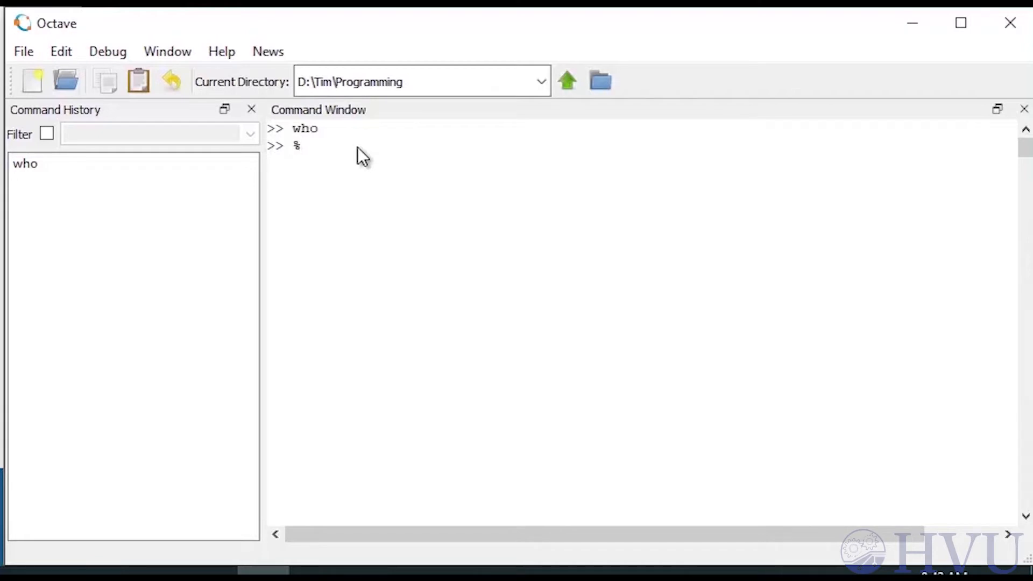
type("this li")
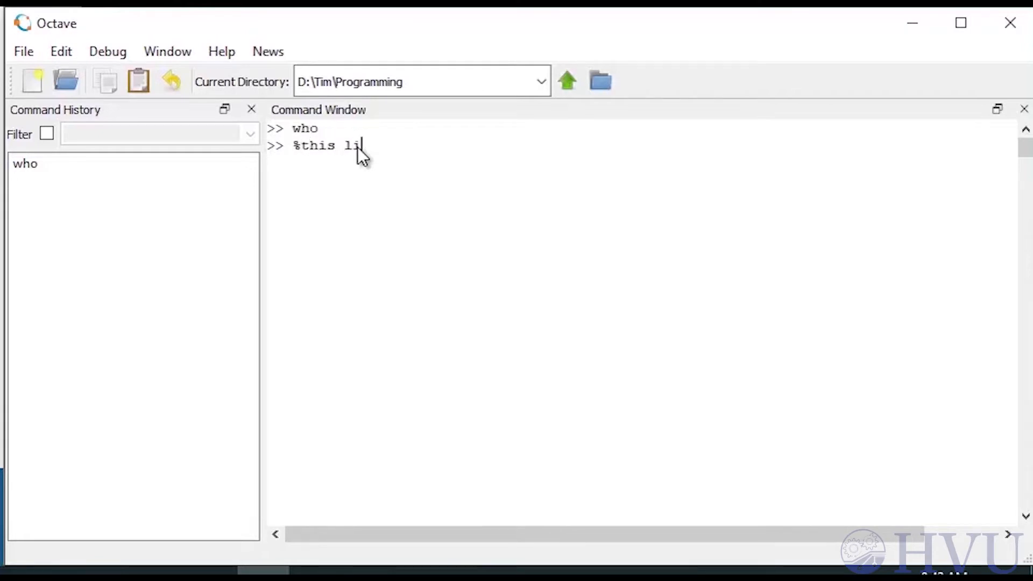
type("ne doesn't do any")
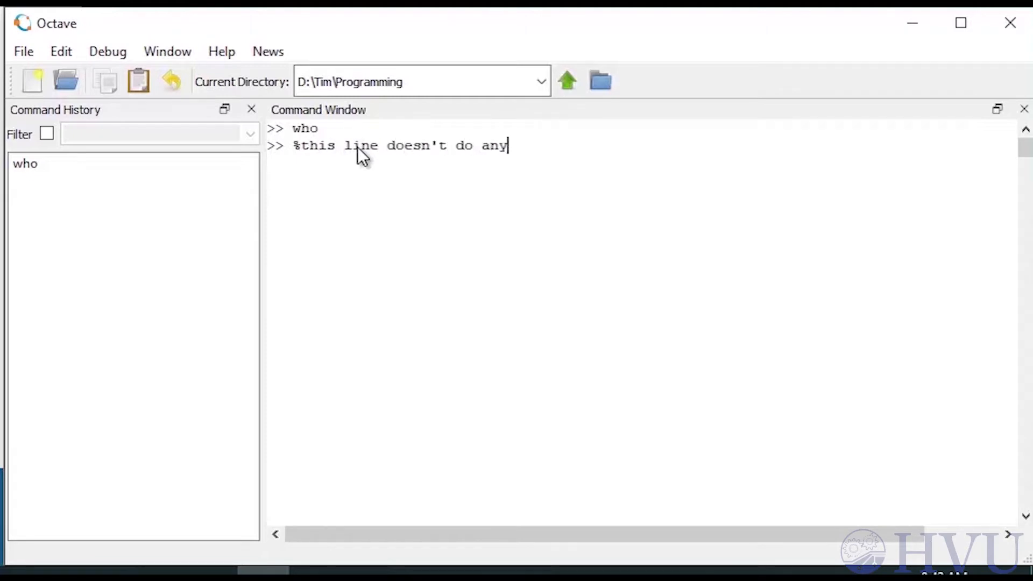
type("thing")
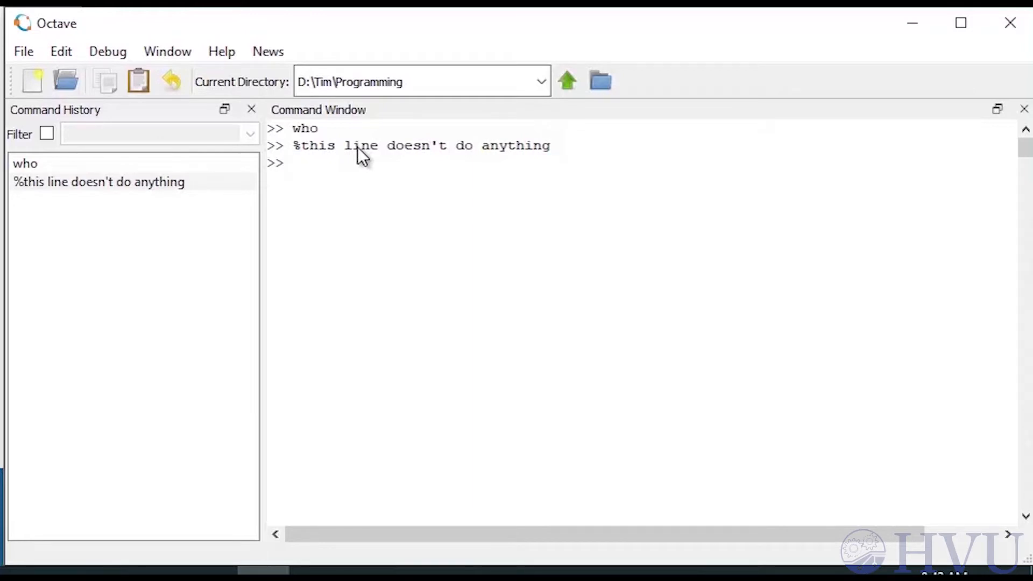
type("who")
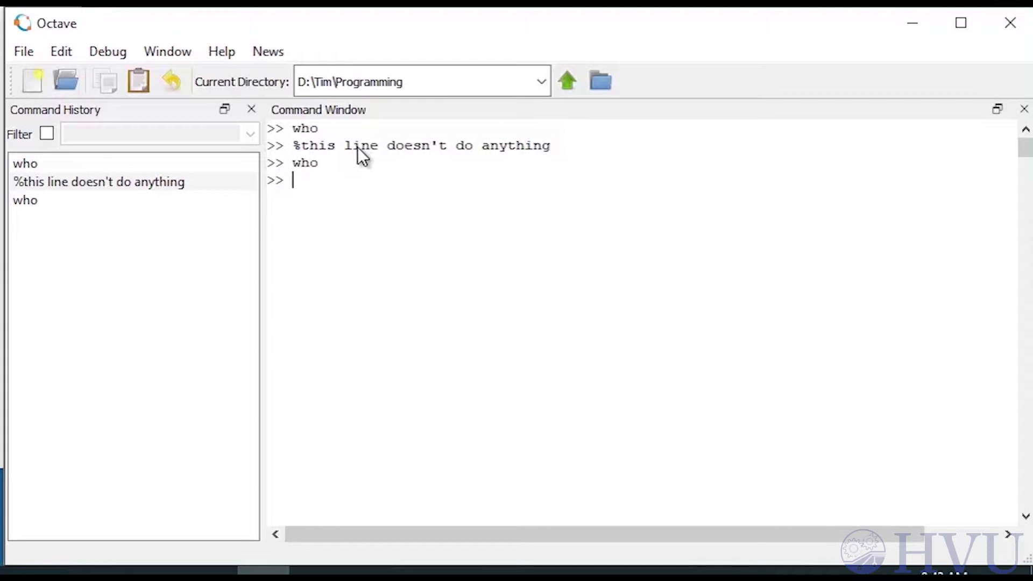
Step: Enter y=4 with the trailing comment '%set y to four', then run who
type("y")
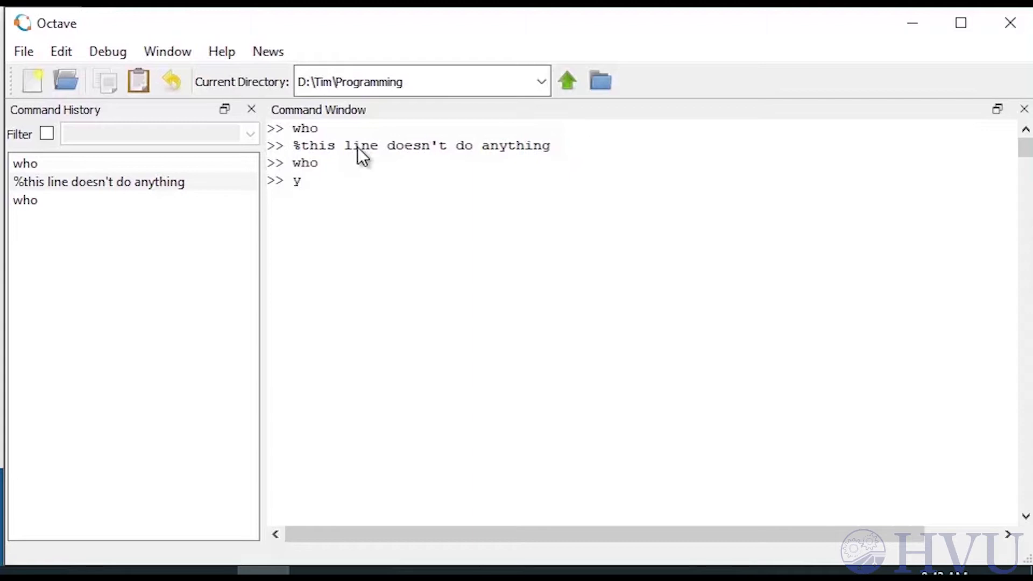
type("=4")
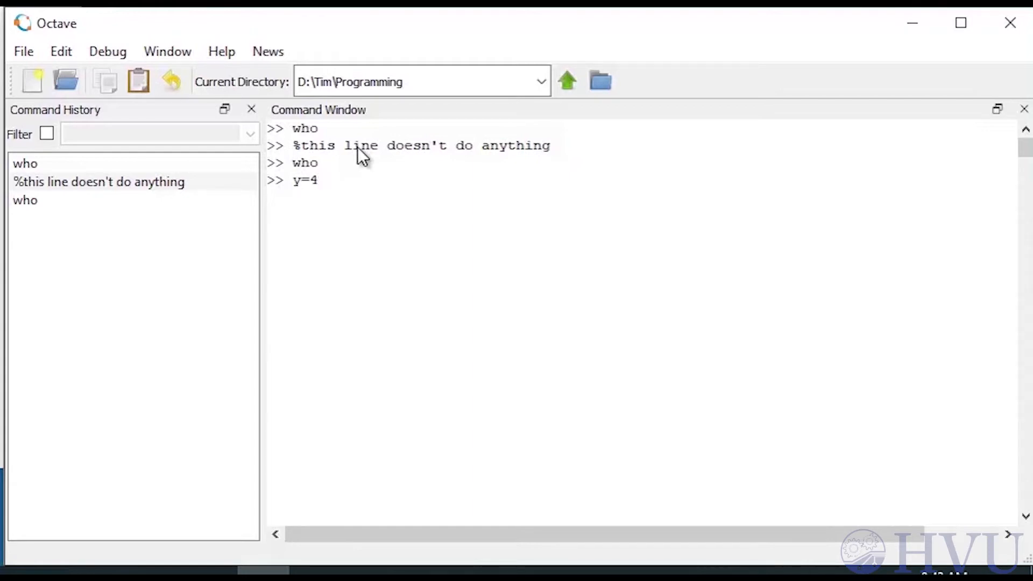
type("%")
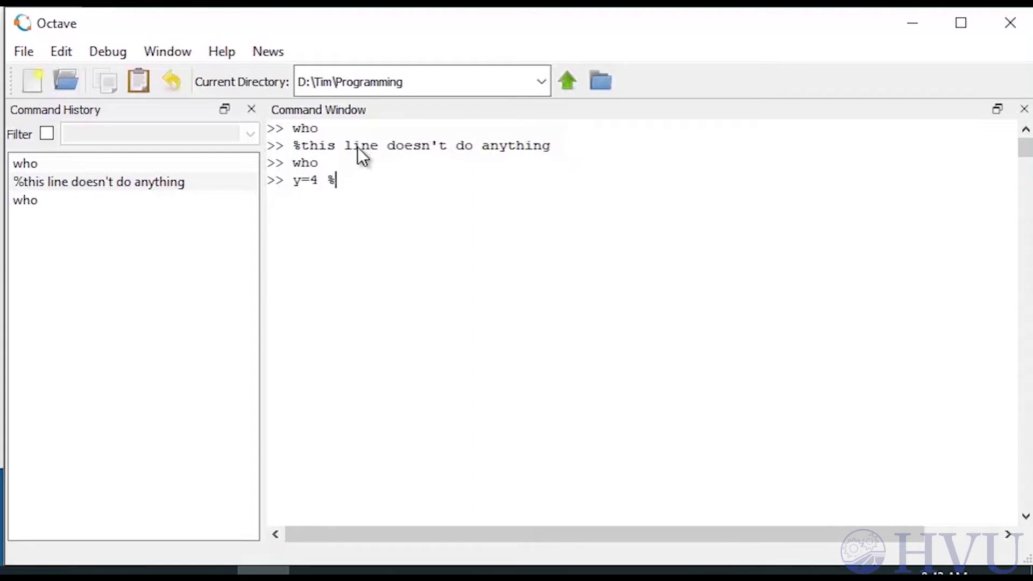
type("set y to f")
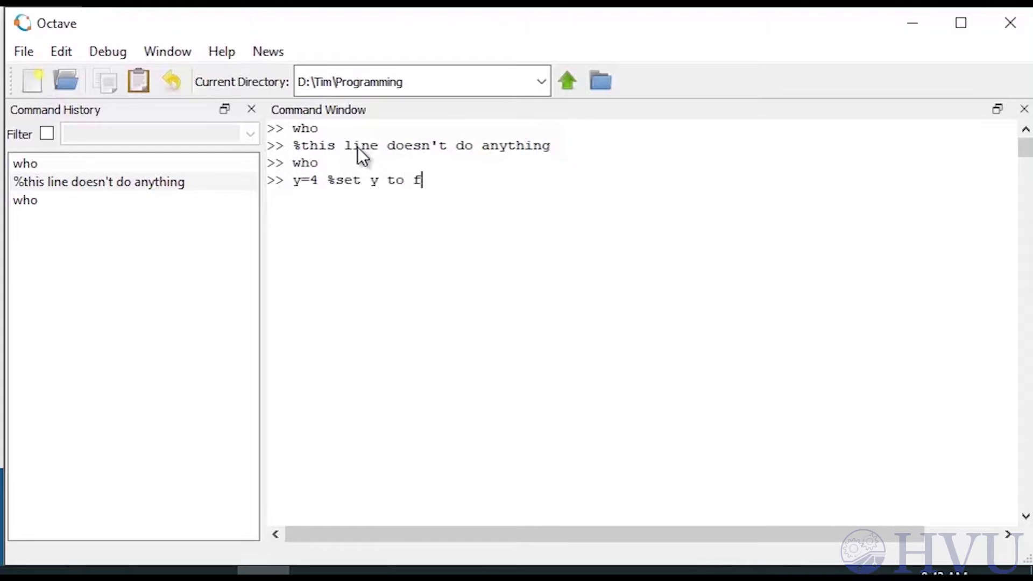
type("our")
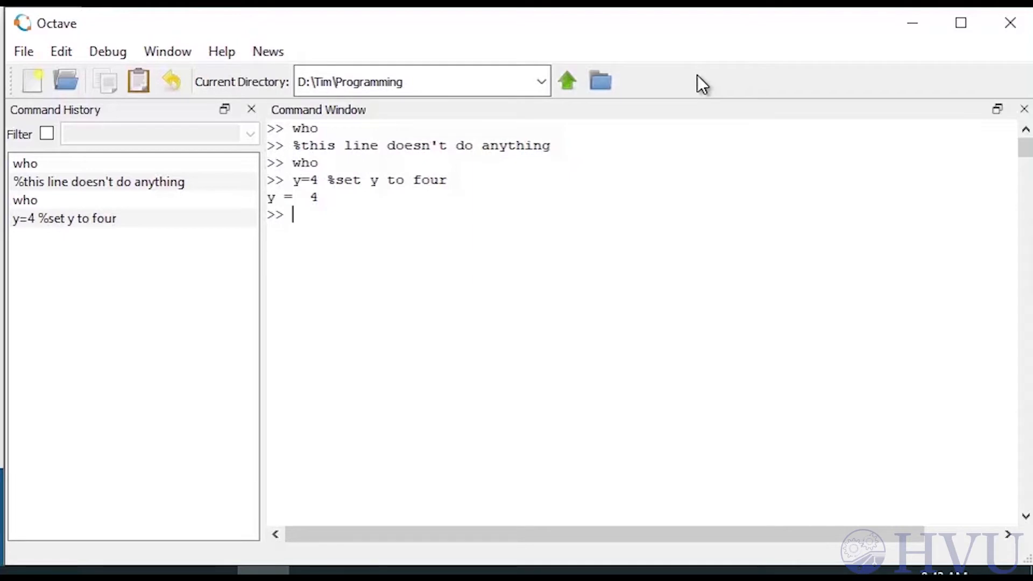
type("who")
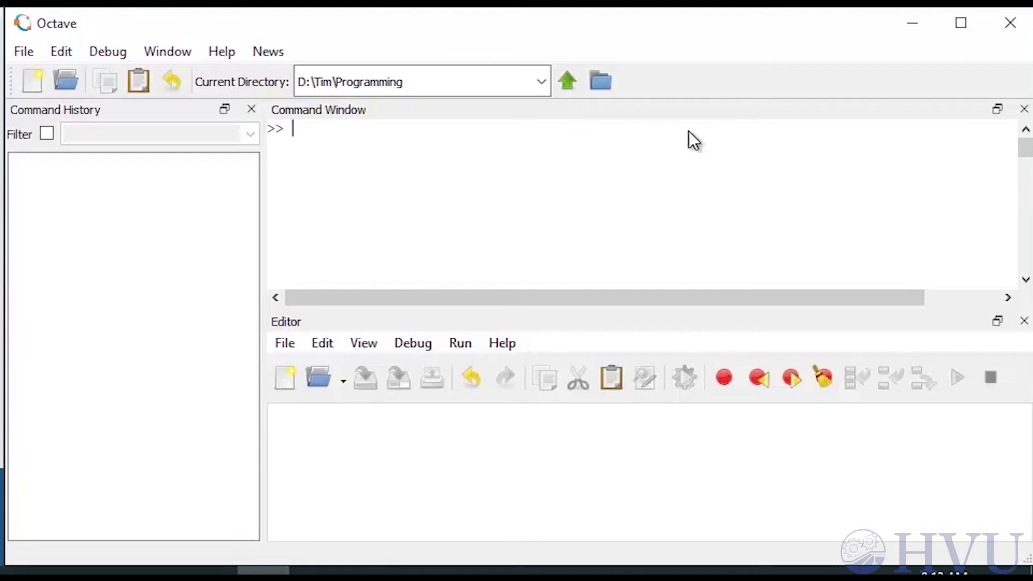
Step: Change to D:\Tim and create an octavedemo folder there
type("cd")
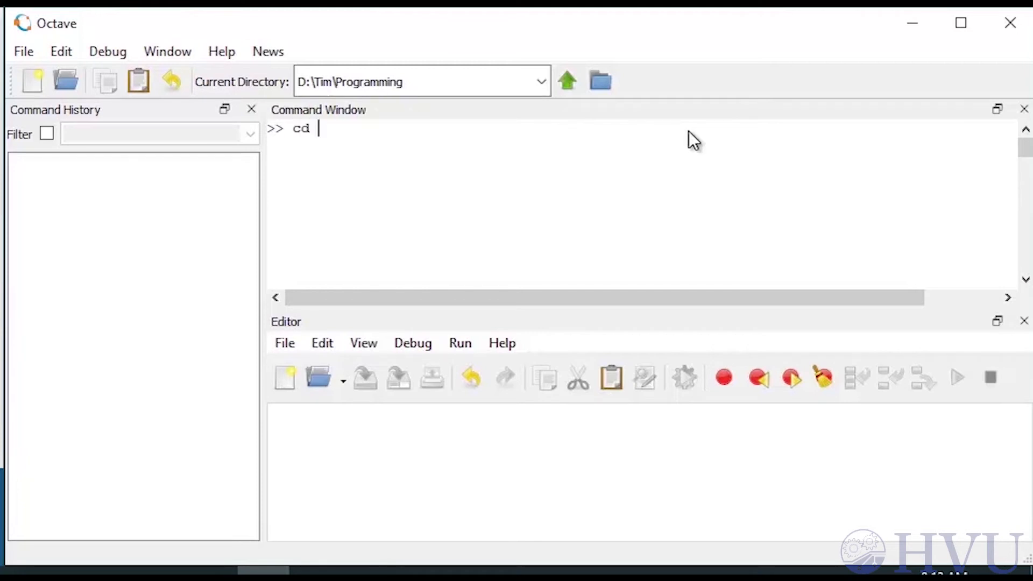
type("D:")
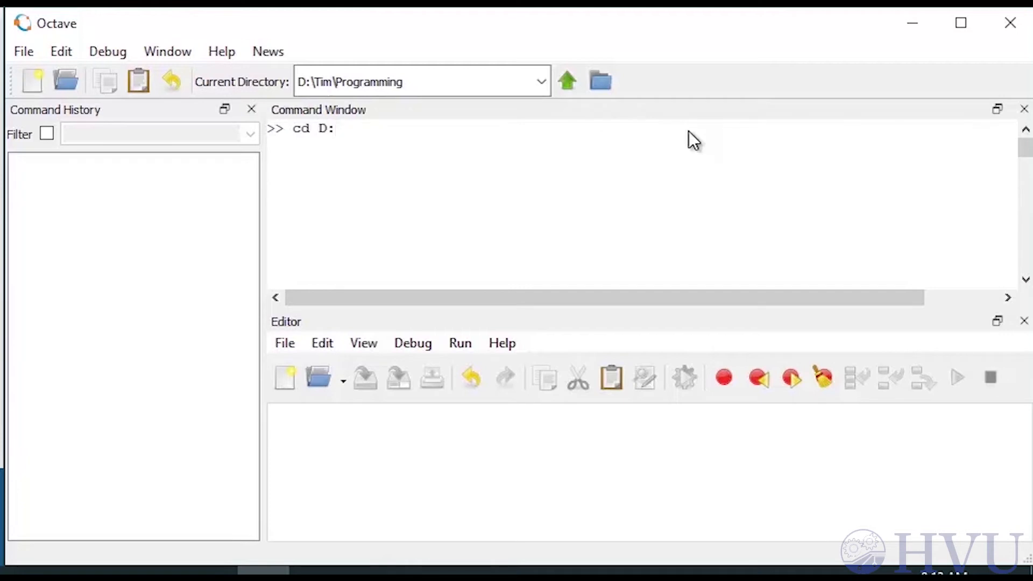
type("\\Tim")
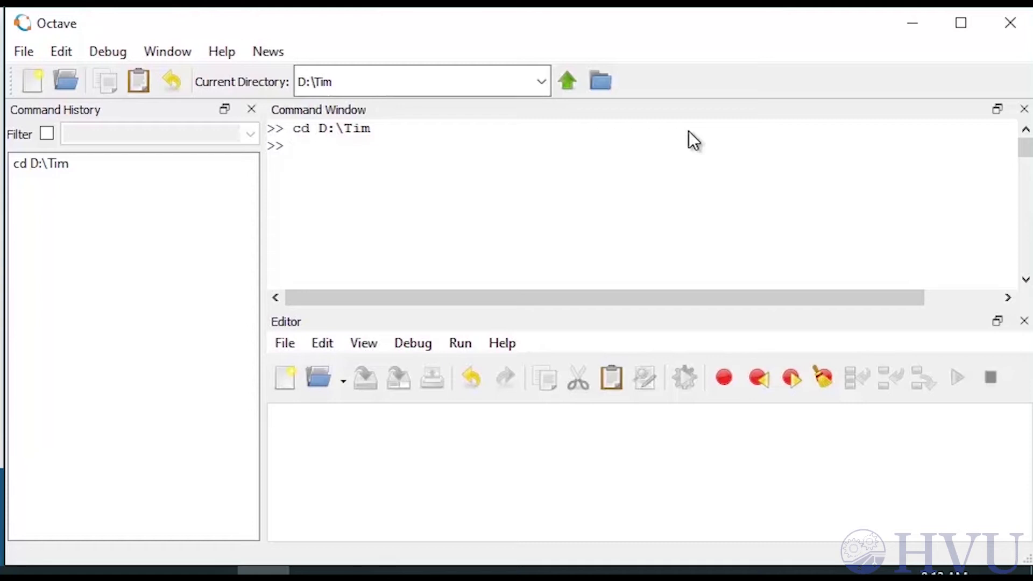
type("mk")
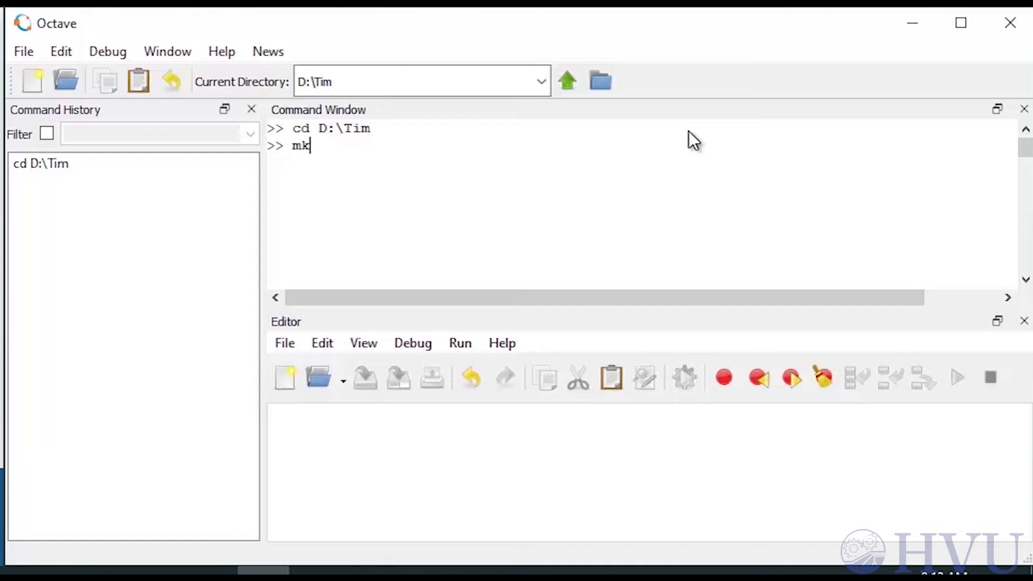
type("dir o")
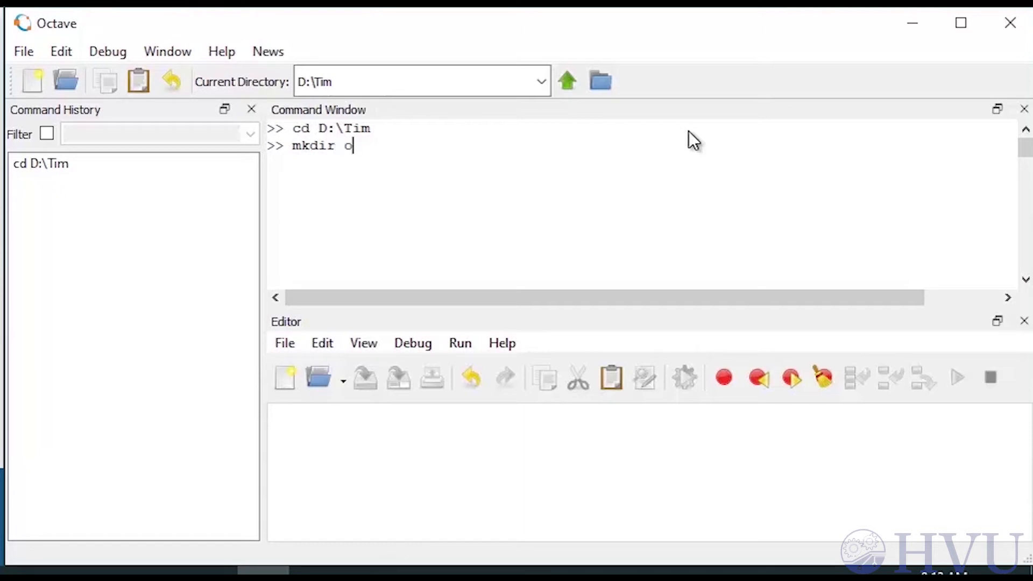
type("ctav")
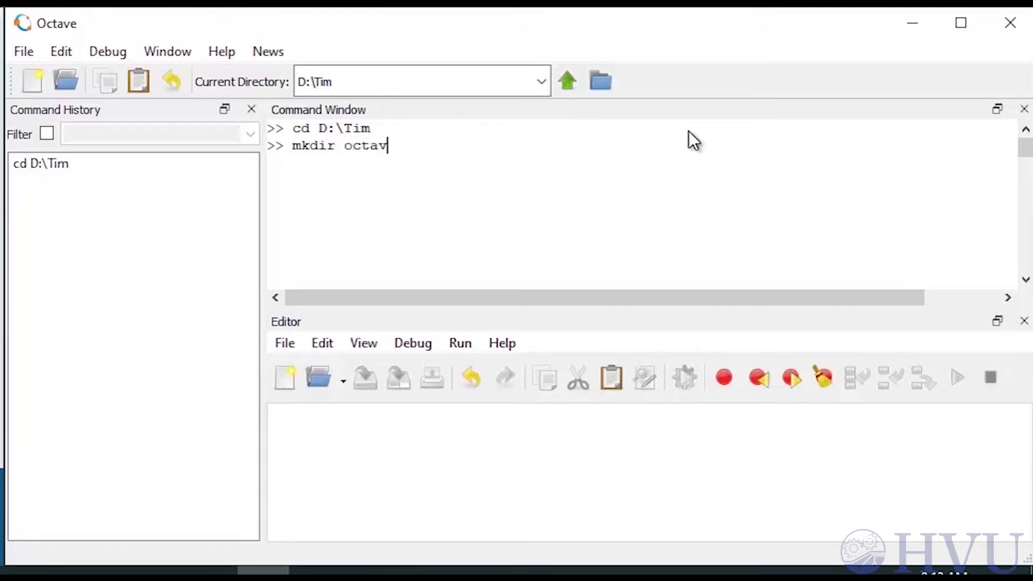
type("edemo")
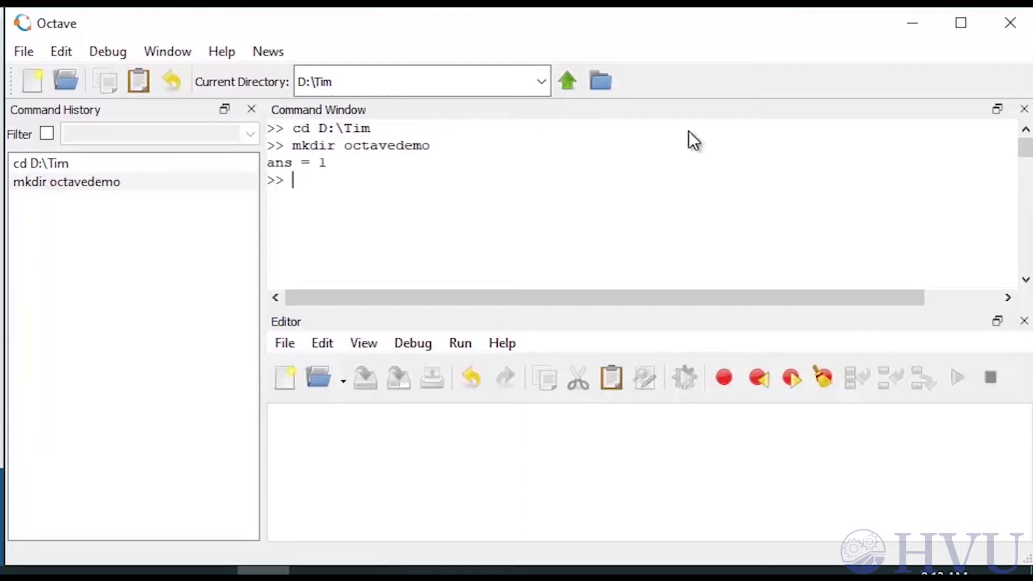
Step: Enter octavedemo, make and enter chapter4, and confirm the path with pwd
type("cd")
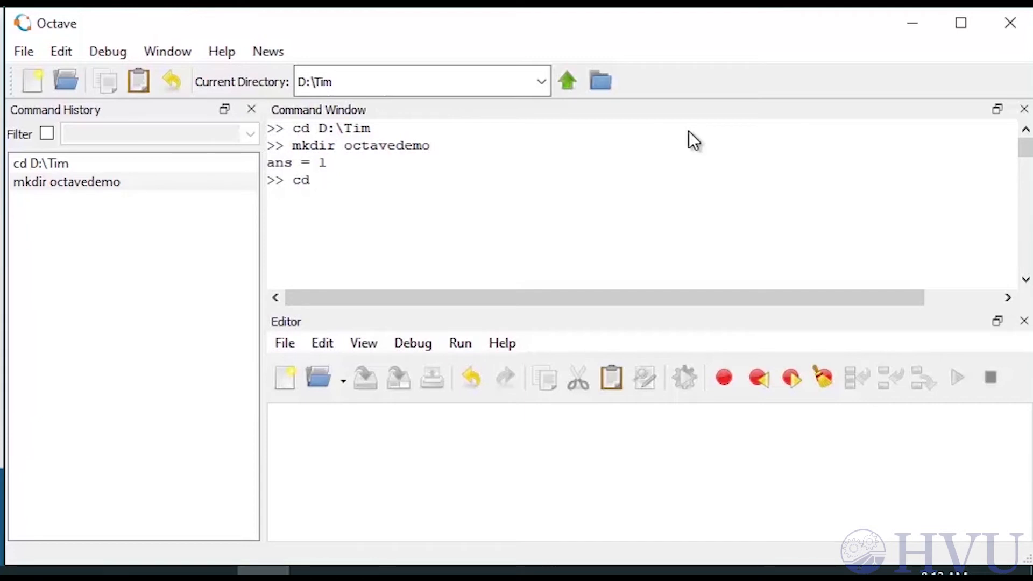
type("octavedemo")
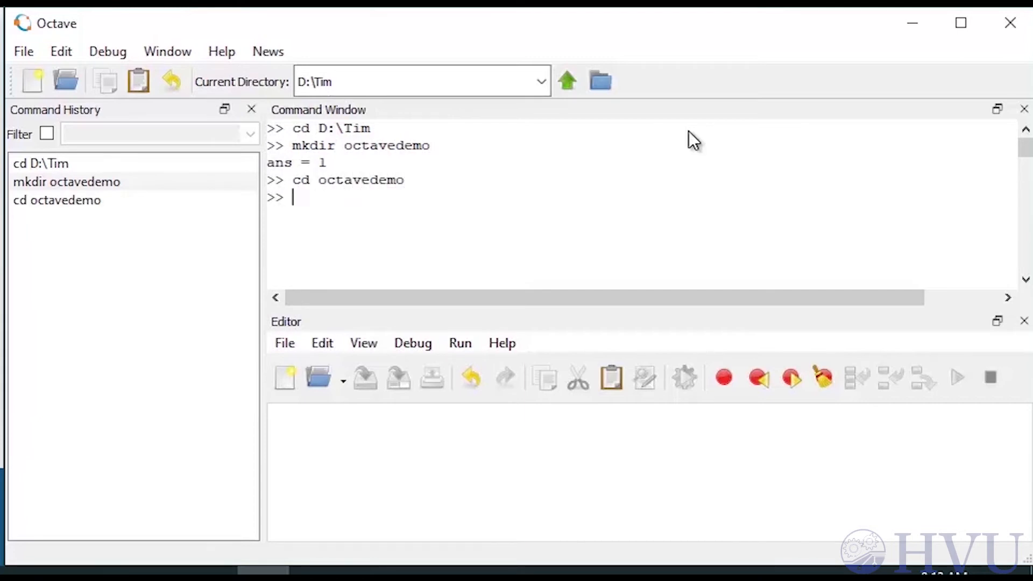
type("mkdir")
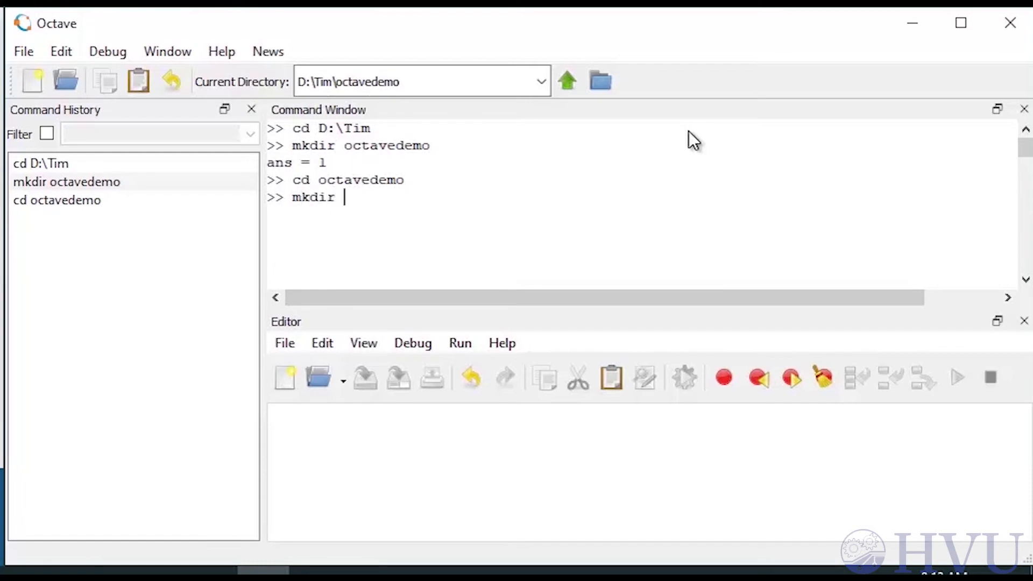
type("chapter4")
type("cd")
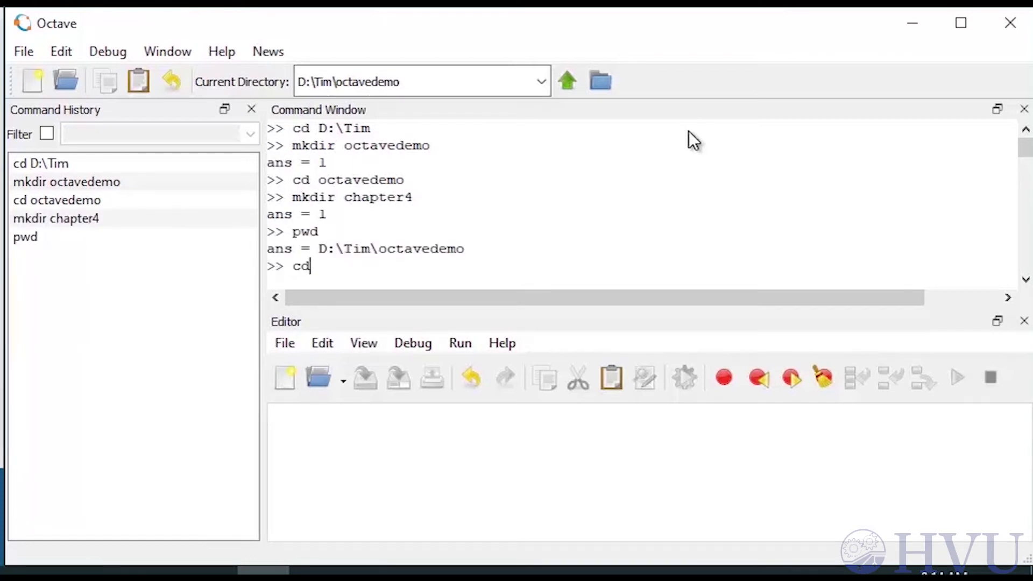
type("\" \"")
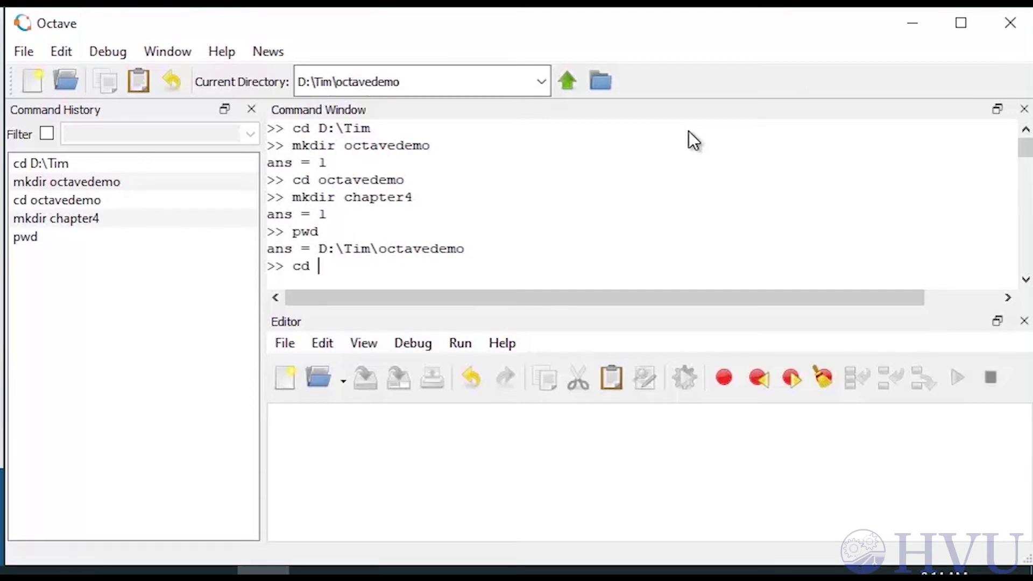
type("chapter4")
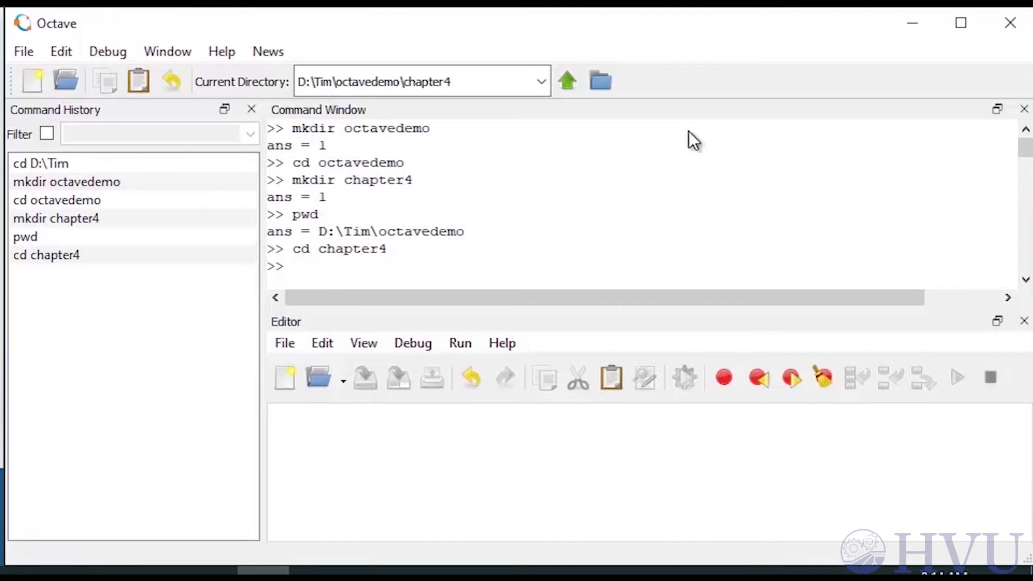
type("pwd")
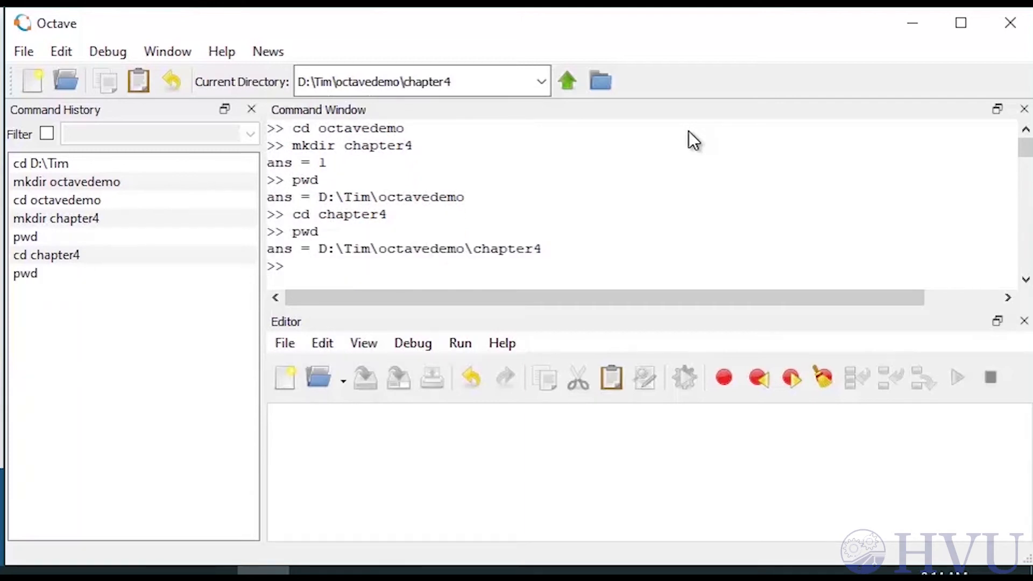
left_click(415, 82)
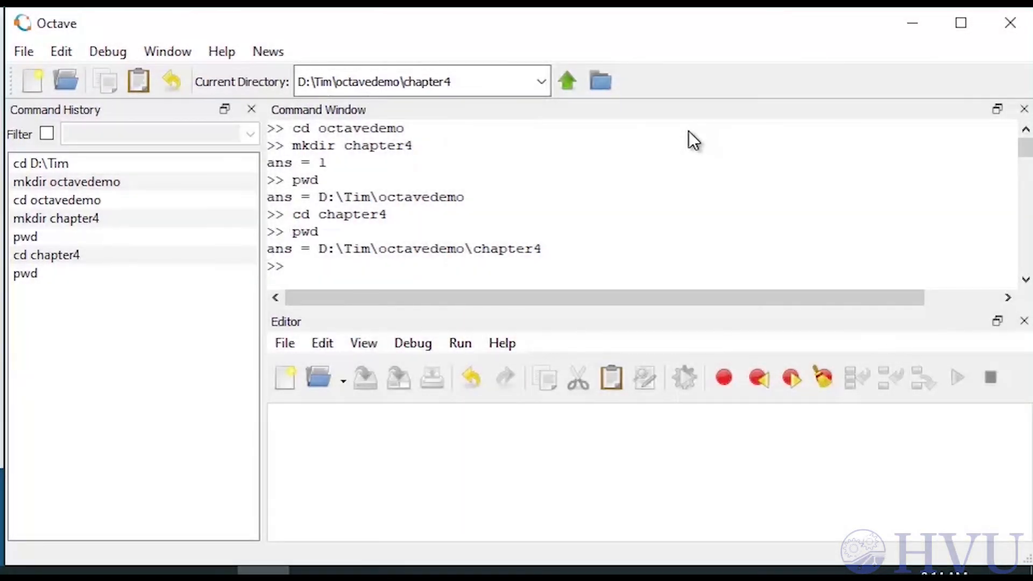
Step: Create beamdefl.m with edit beamdefl and save it into chapter4
type("edit")
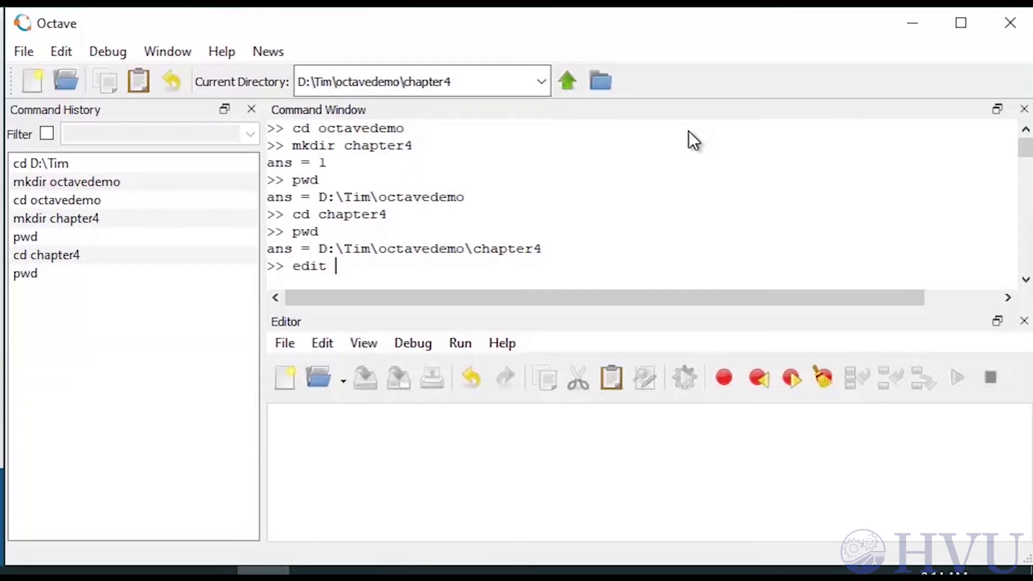
type("be")
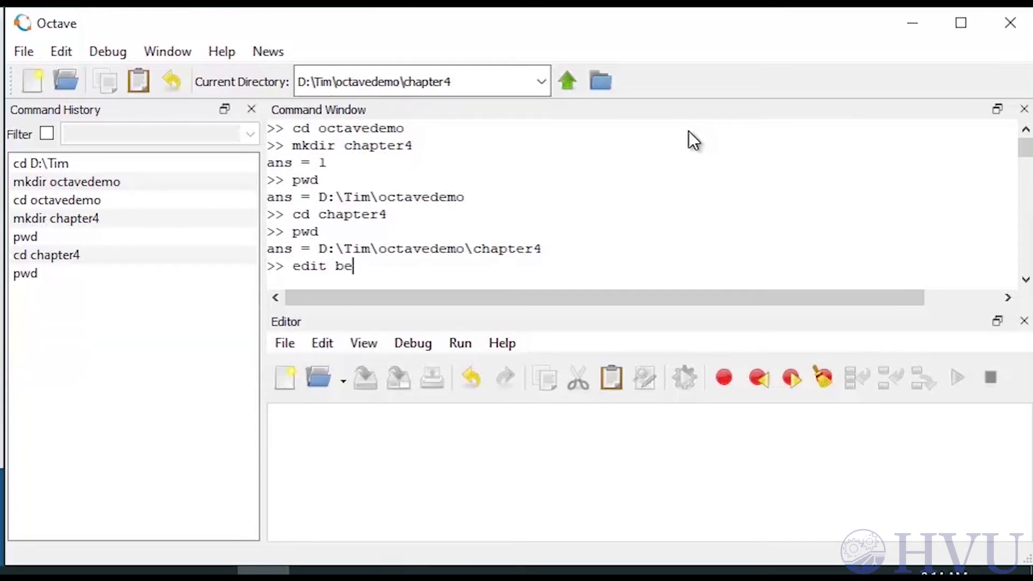
type("am")
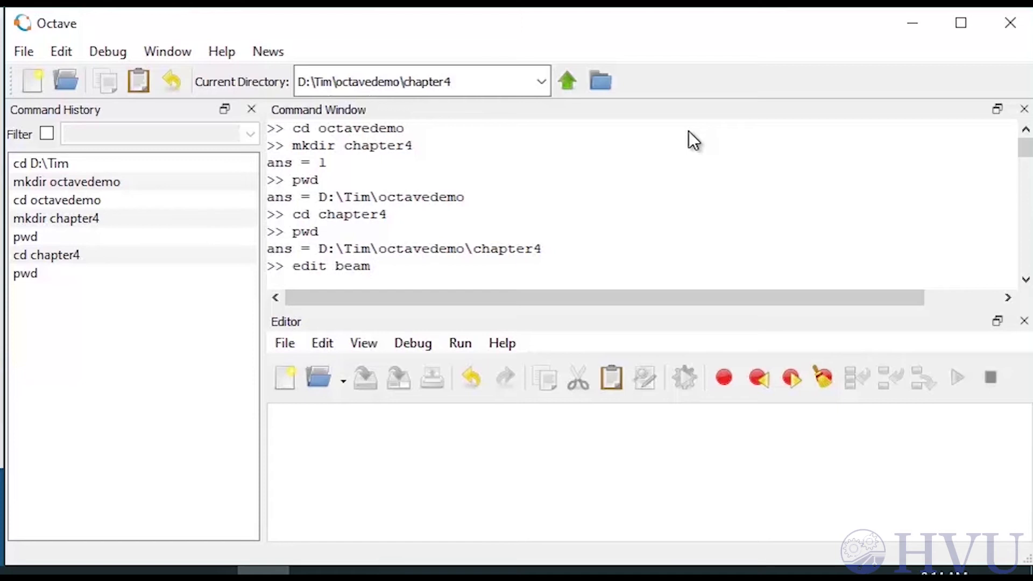
type("defl")
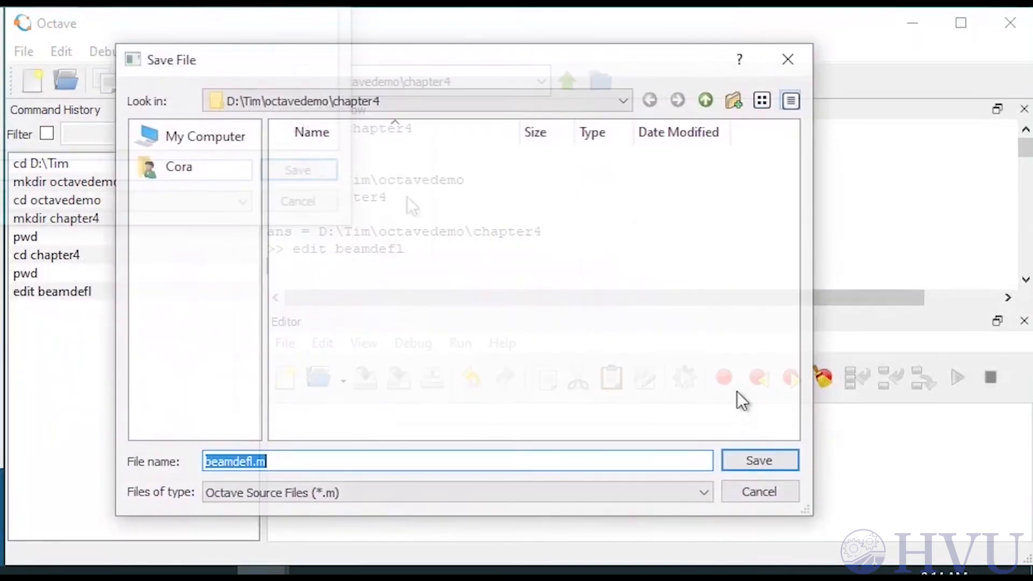
left_click(758, 460)
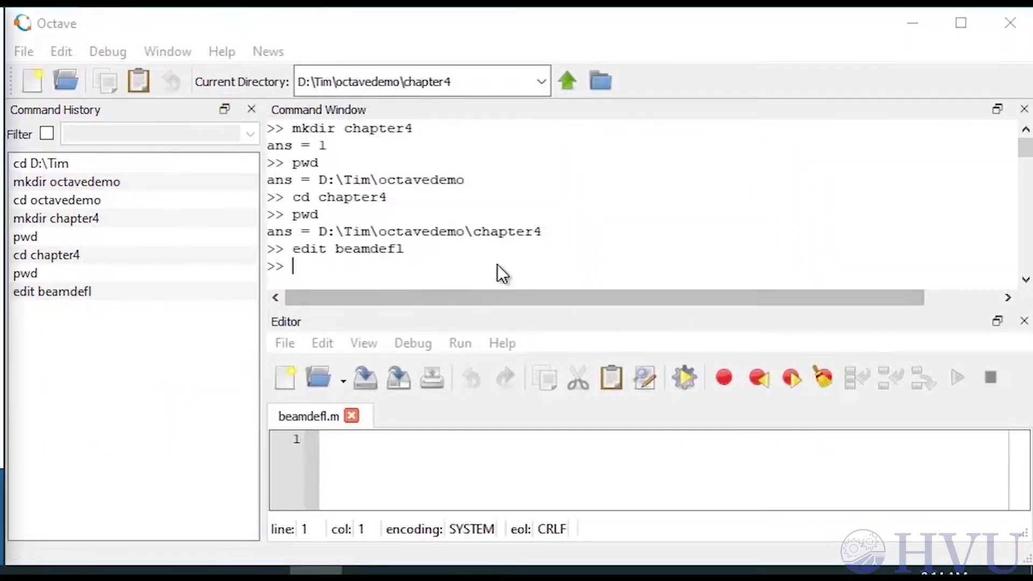
Step: Write a block comment on beam deflection, x as distance from support, author and date
type("%")
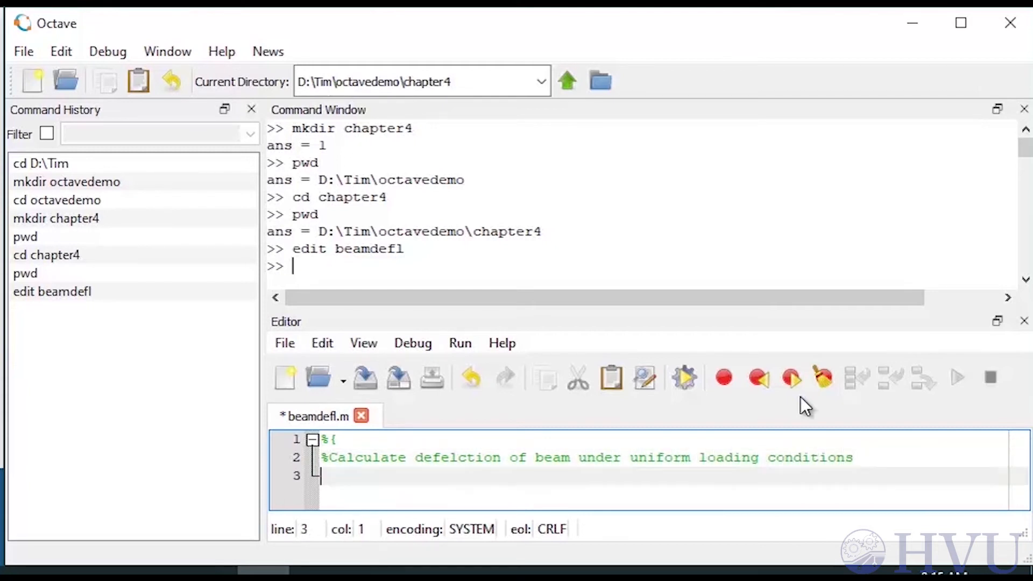
type("% x is the distance between supported end of beam and the point")
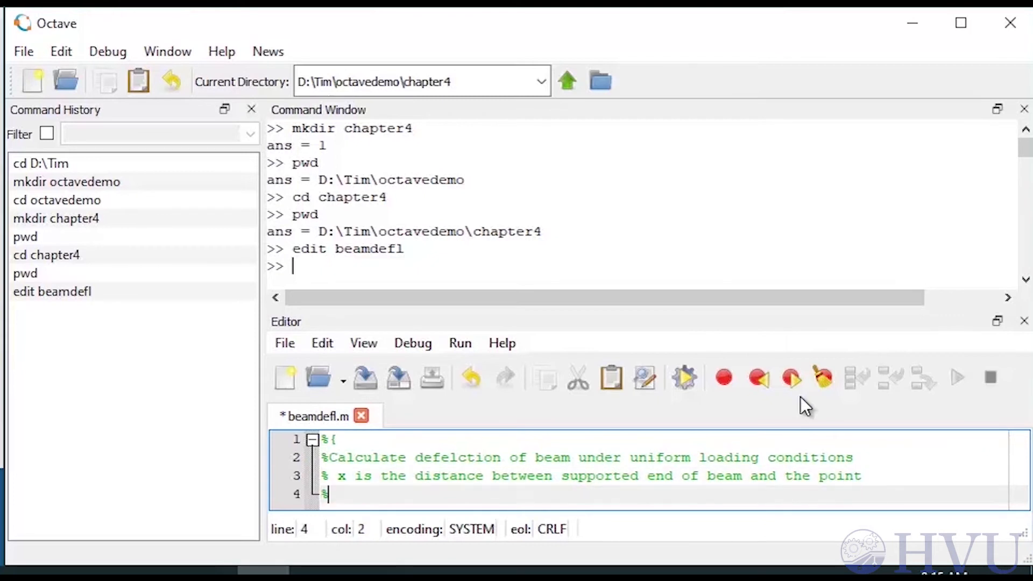
type("at which the deflection is desired")
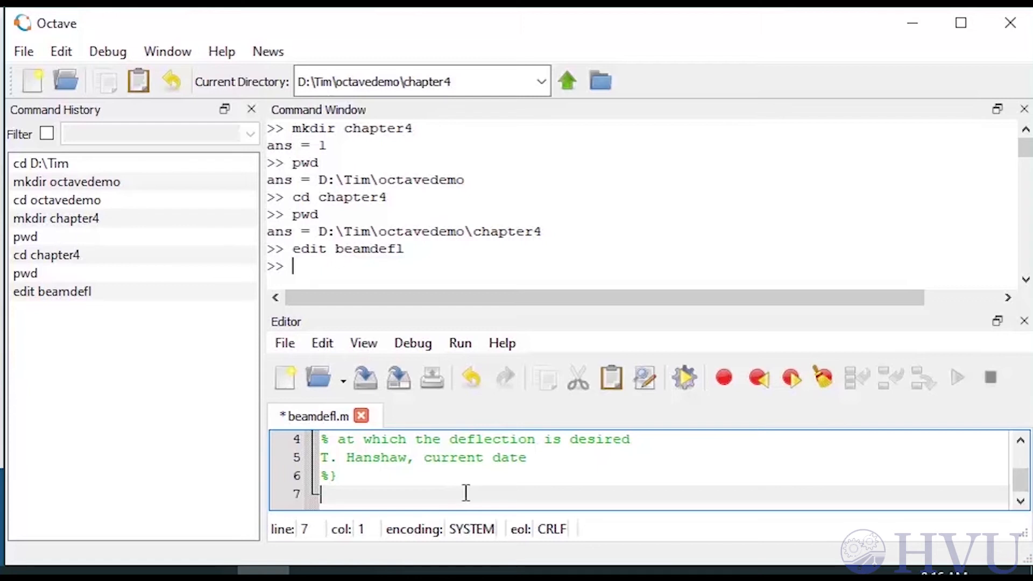
Step: Define constants E=30e+6, I=0.2, L=15, w=100 and x, each with unit comments
type("%")
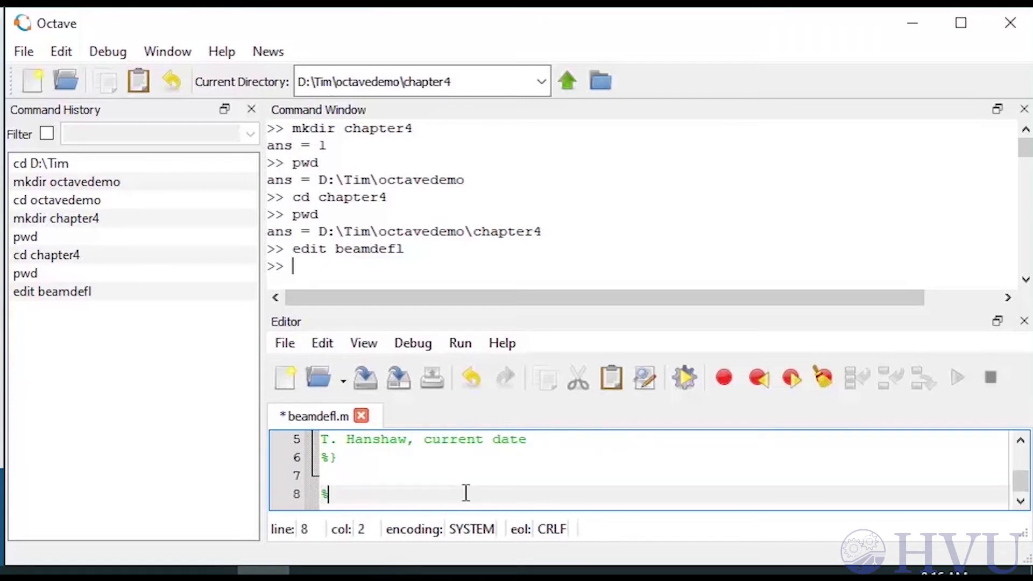
type("Set")
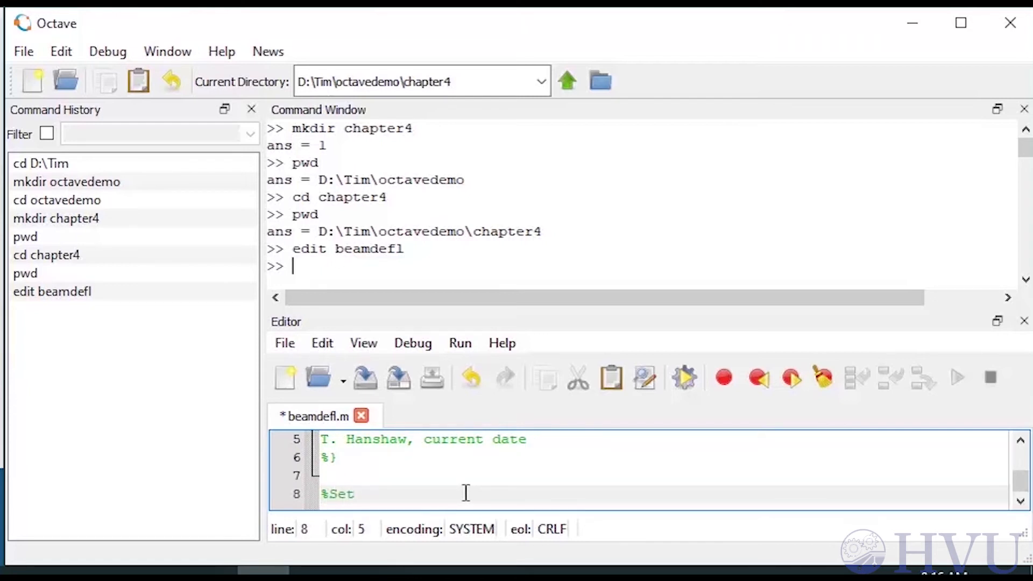
type("necessary constants")
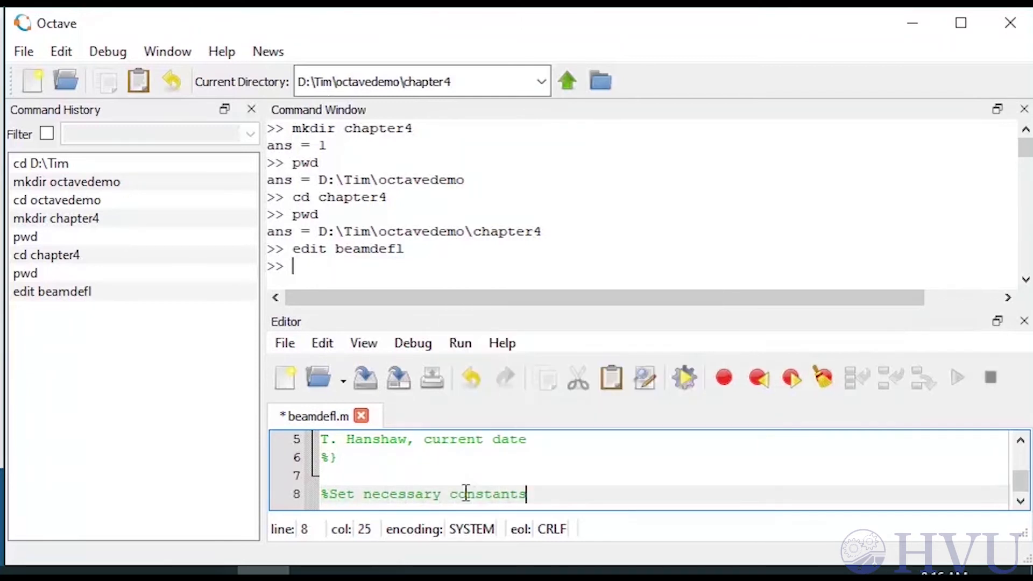
type("E=30e+6;")
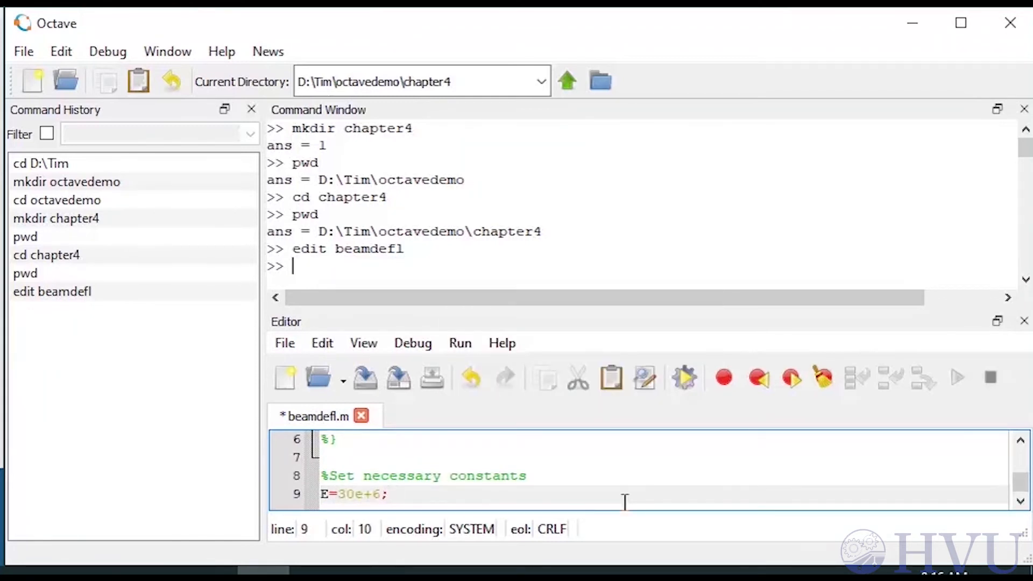
type("% Young's modulus (lbf/in^2")
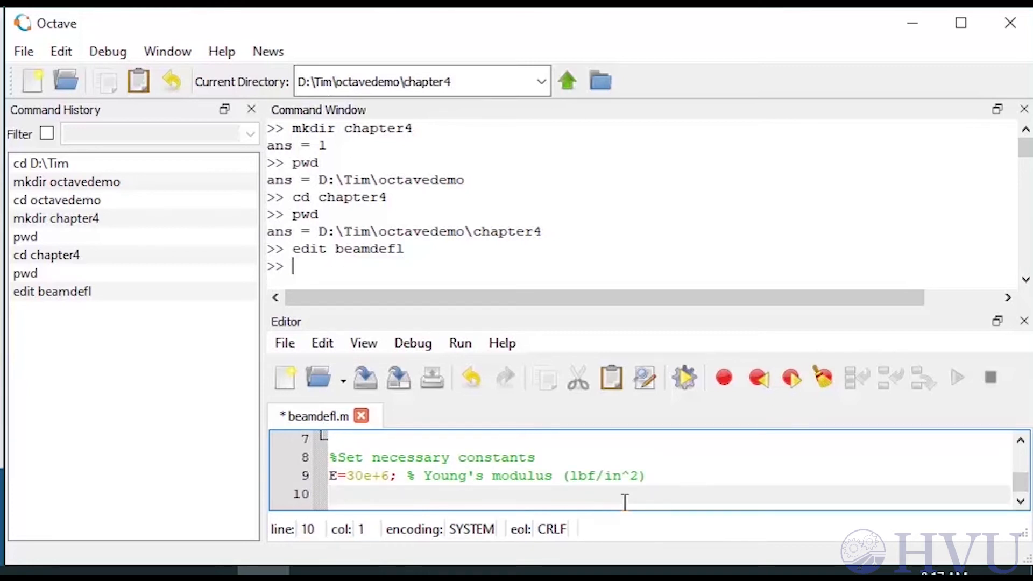
type("I=0.2 % MOI o")
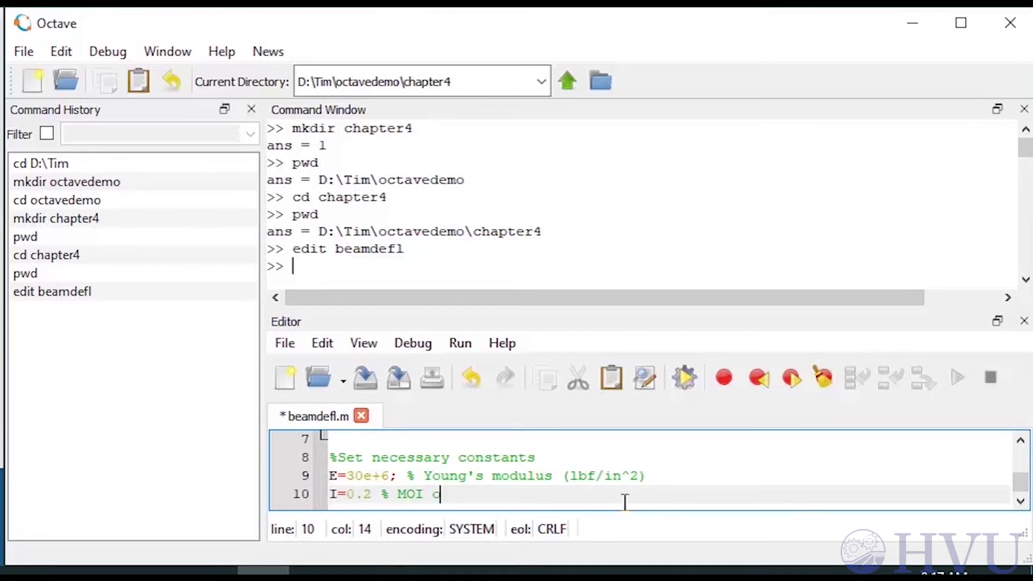
type("of beam (in^4)")
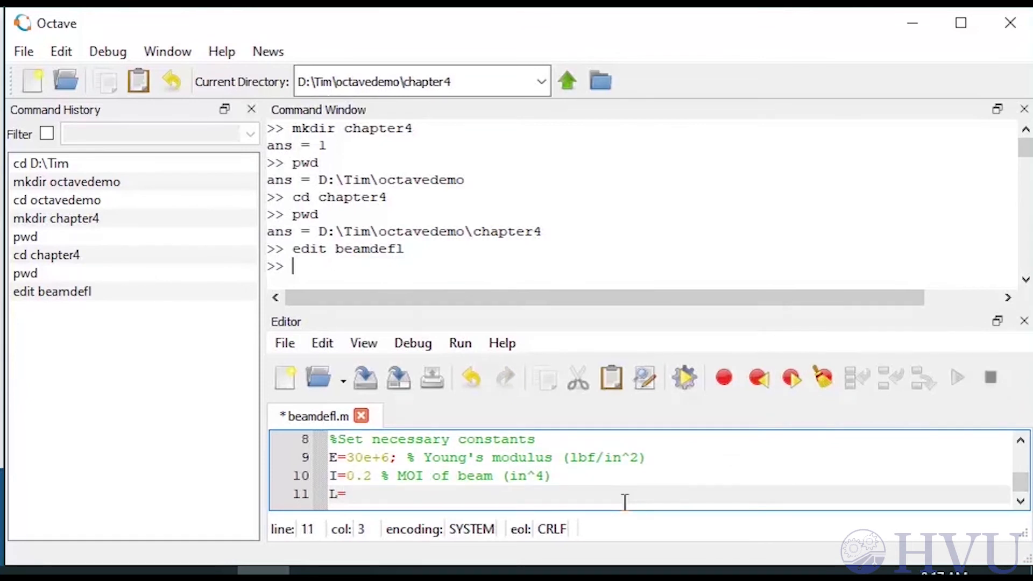
type("15; % Length of beam")
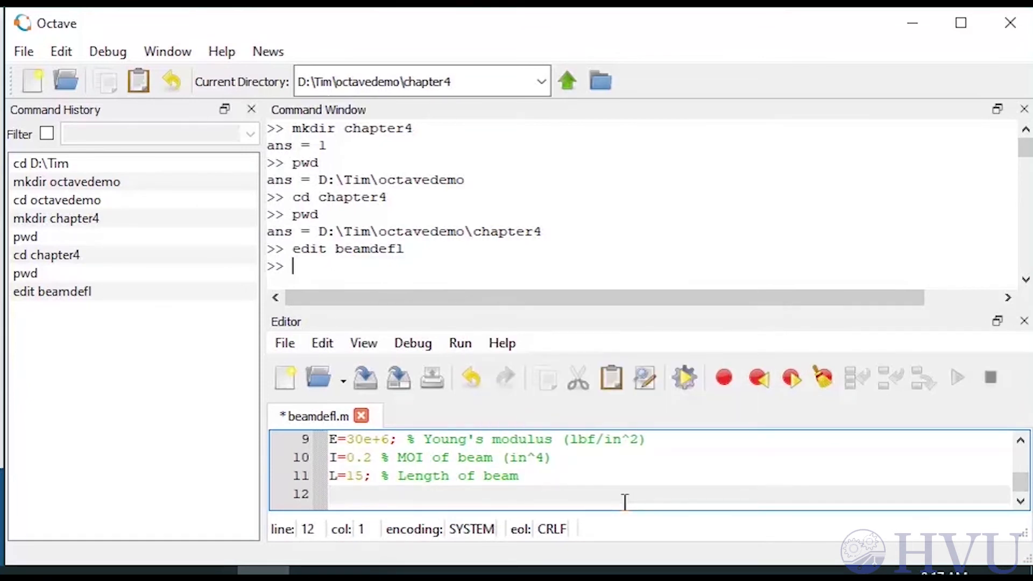
type("w=100; % load applied (lbf/in")
type("x=10; % d")
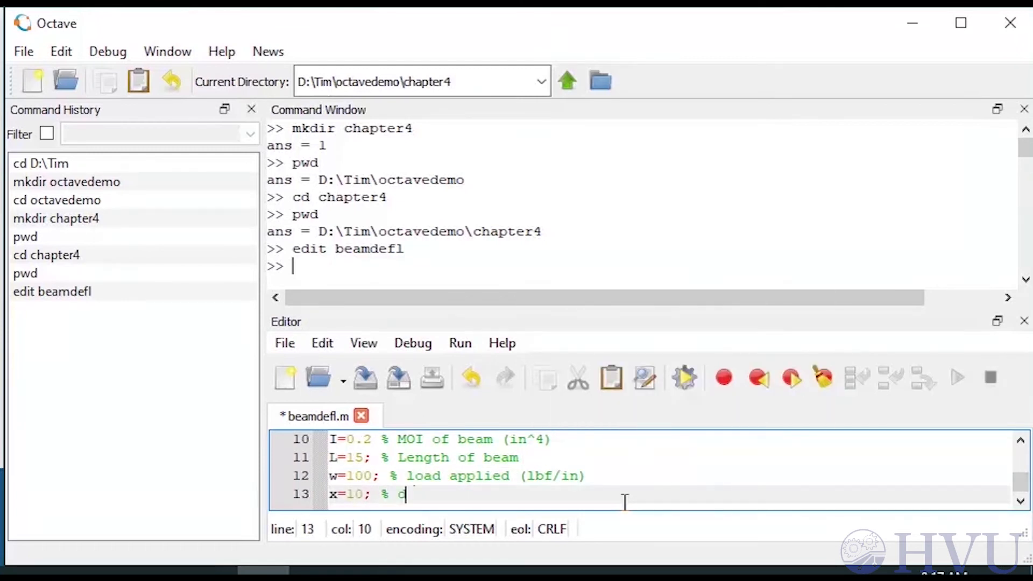
type("eflection (in)")
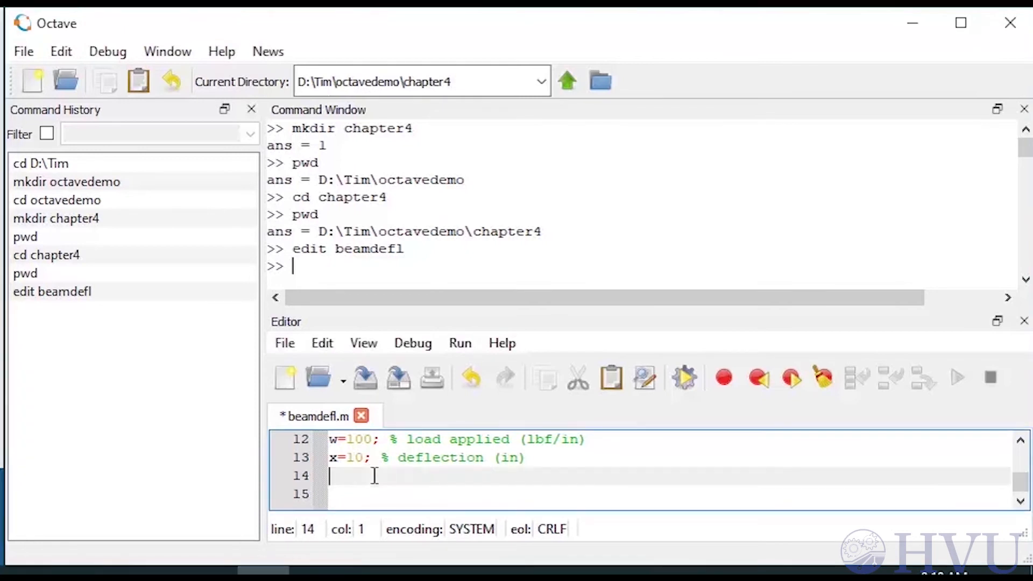
Step: Add the comment line '% Calculate the deflection'
type("%")
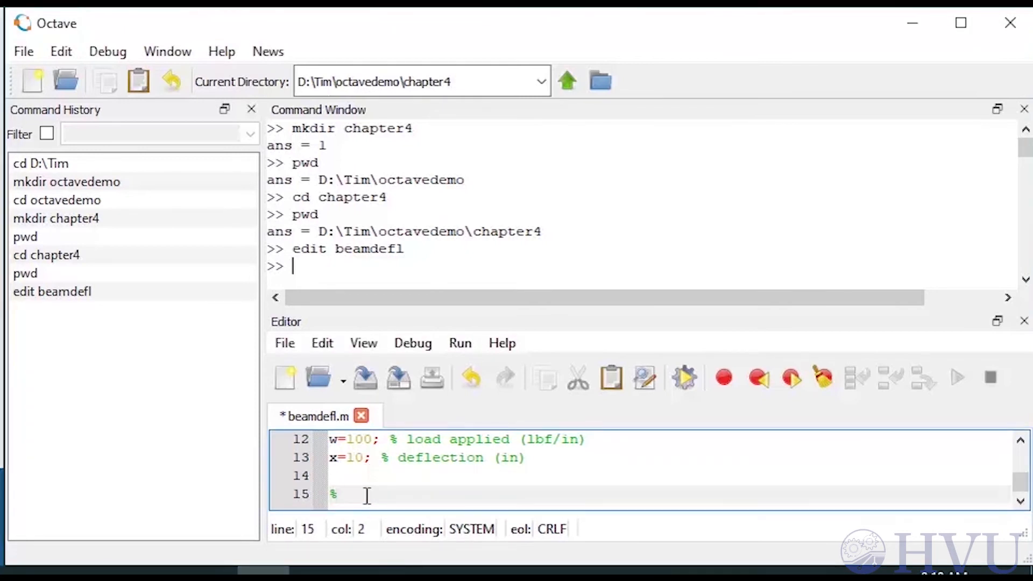
type("Calcul")
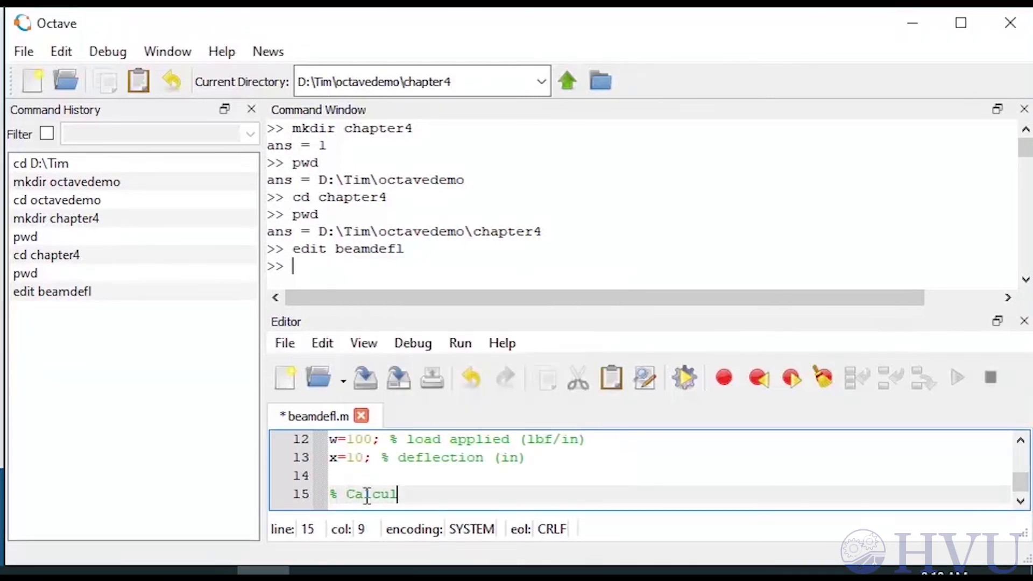
type("ate the def")
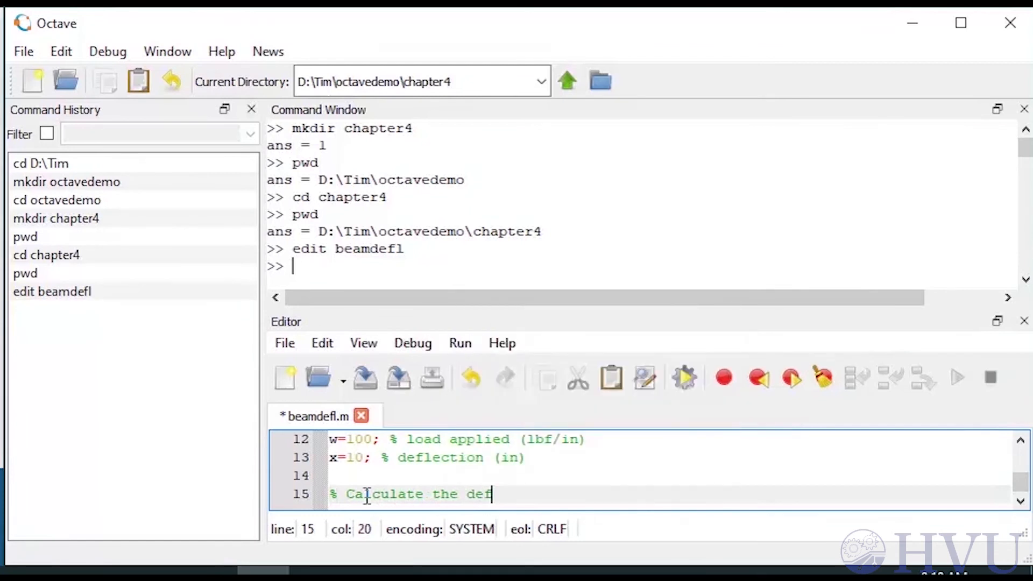
type("lection")
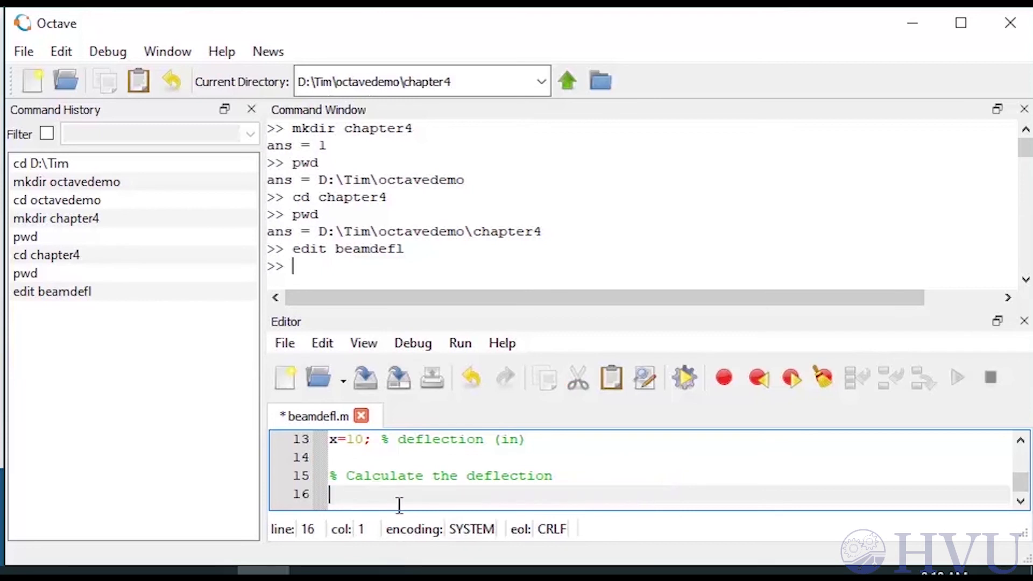
Step: Enter y = w*x^2*(6*L^2 - 4*L*x +x^2)/(24*E*I), then save and run the script
type("y = w*x^2*(6*L^2 - 4*L*x +x^2)/(24*E*I)")
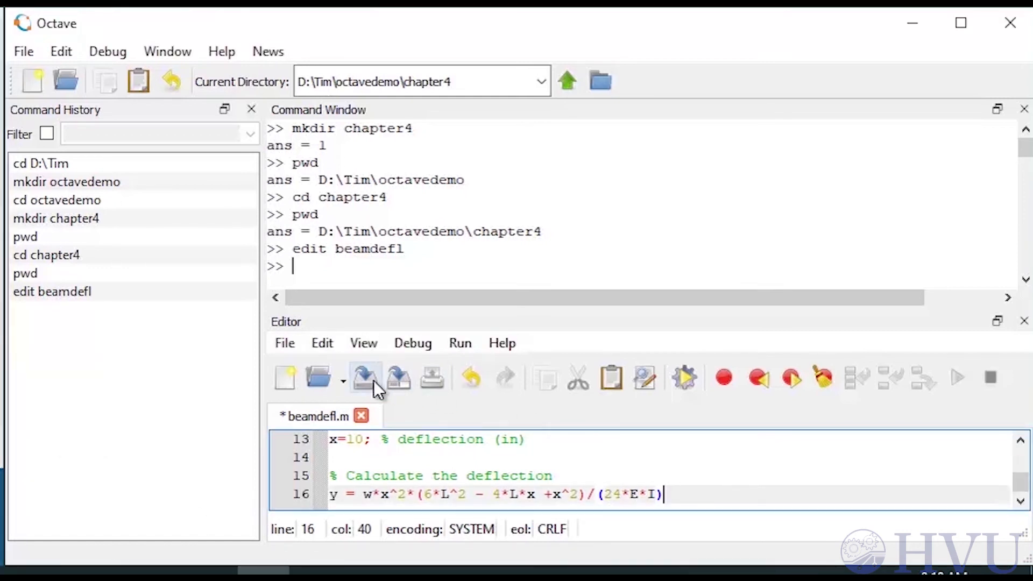
left_click(364, 377)
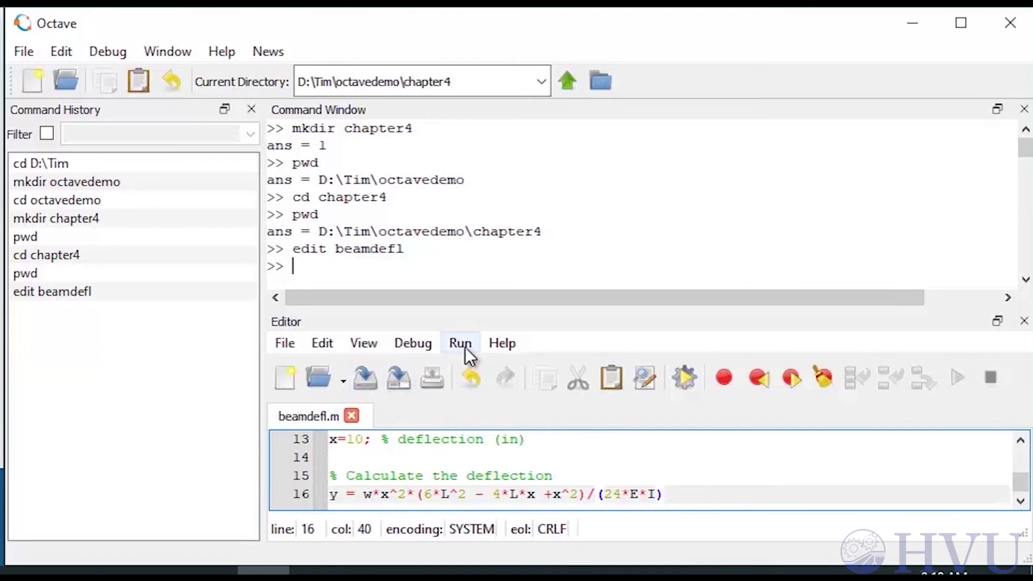
left_click(460, 343)
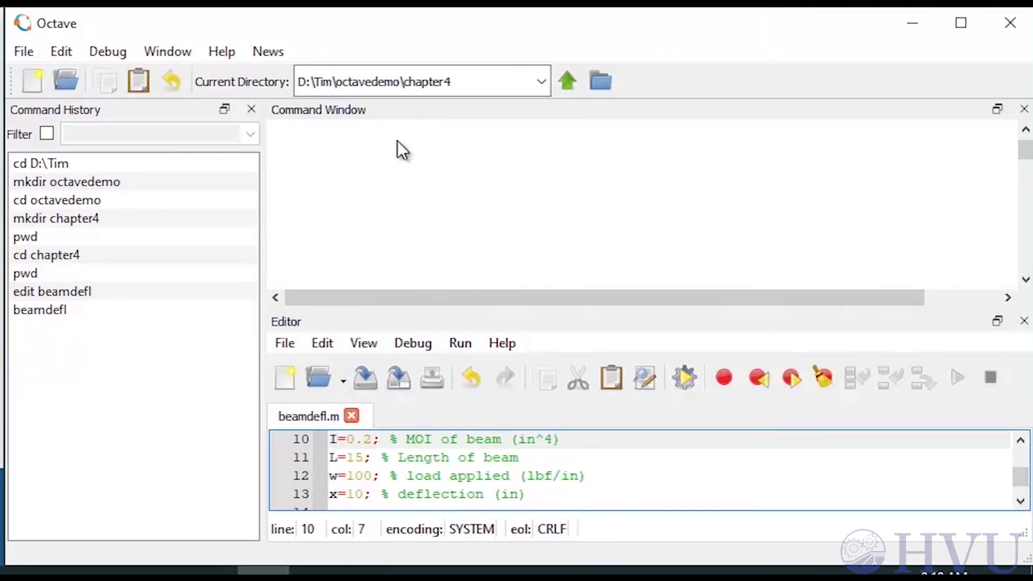
Step: Run beamdefl, set x=234, rerun it for the same y = 0.059028, and check x is 10
type("b")
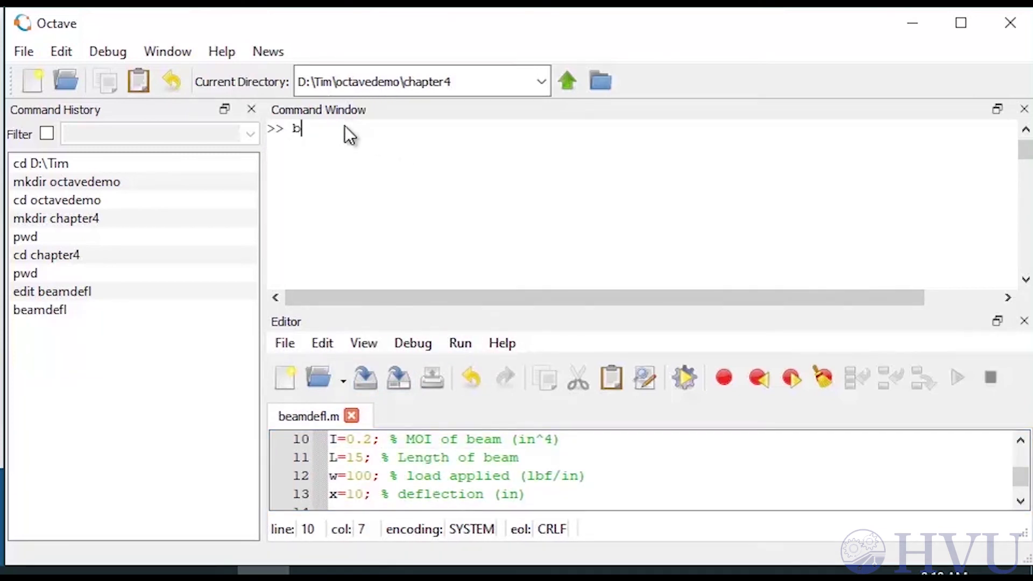
type("eamdefle")
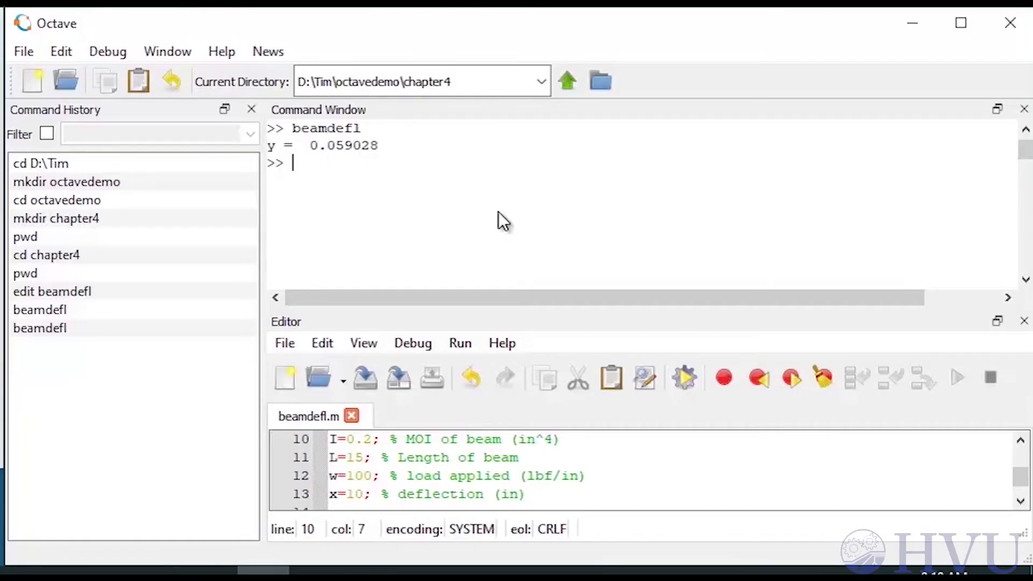
type("x=234")
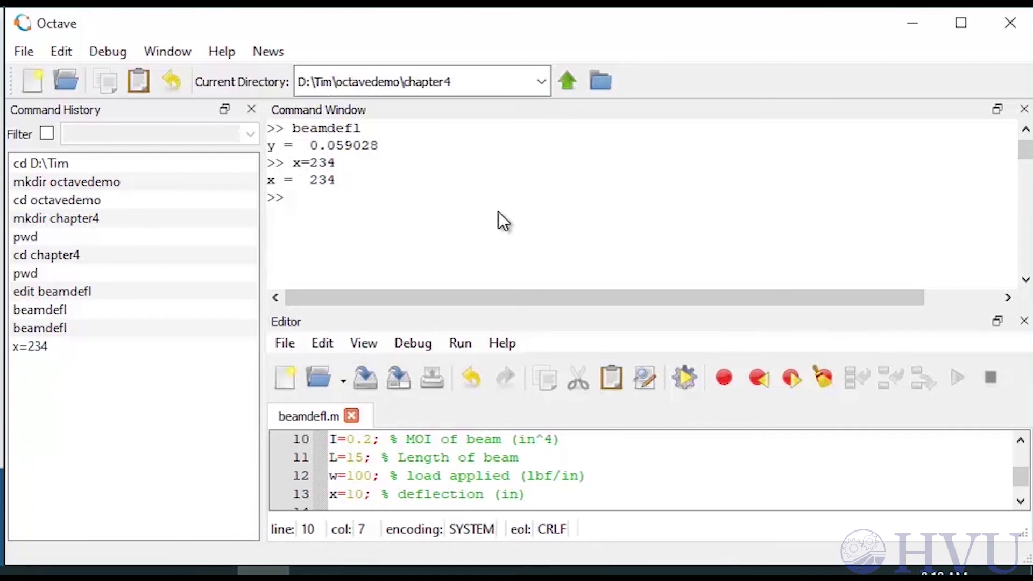
type("b")
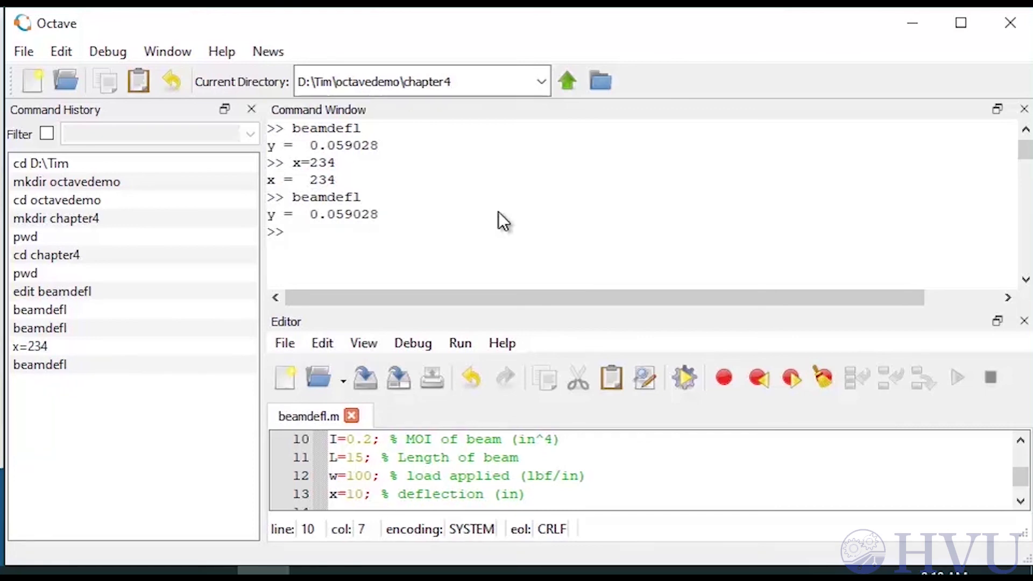
type("x")
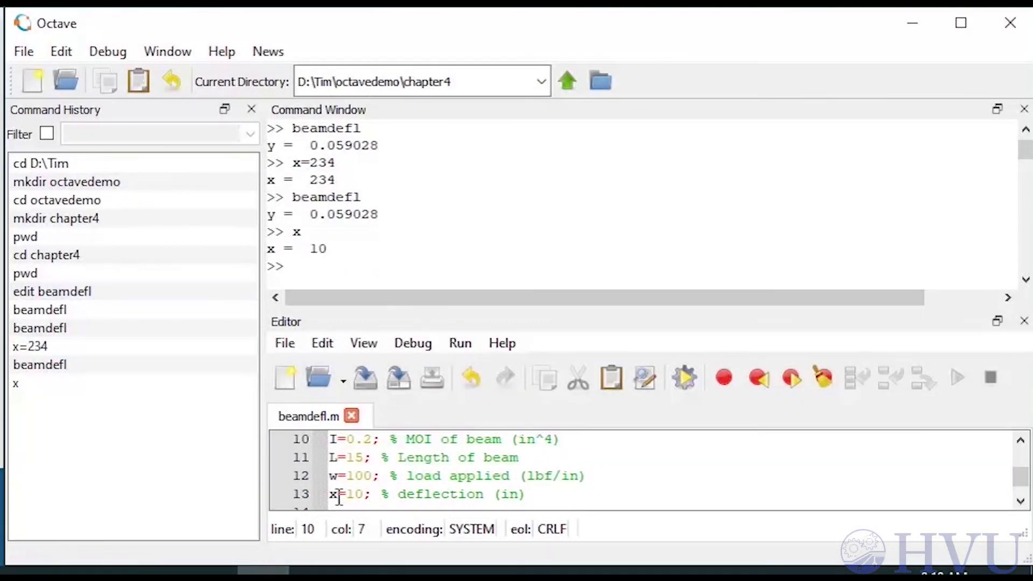
Step: Comment out x=10, set x=5, and rerun beamdefl for y = 0.018663, with x staying 5
type("%")
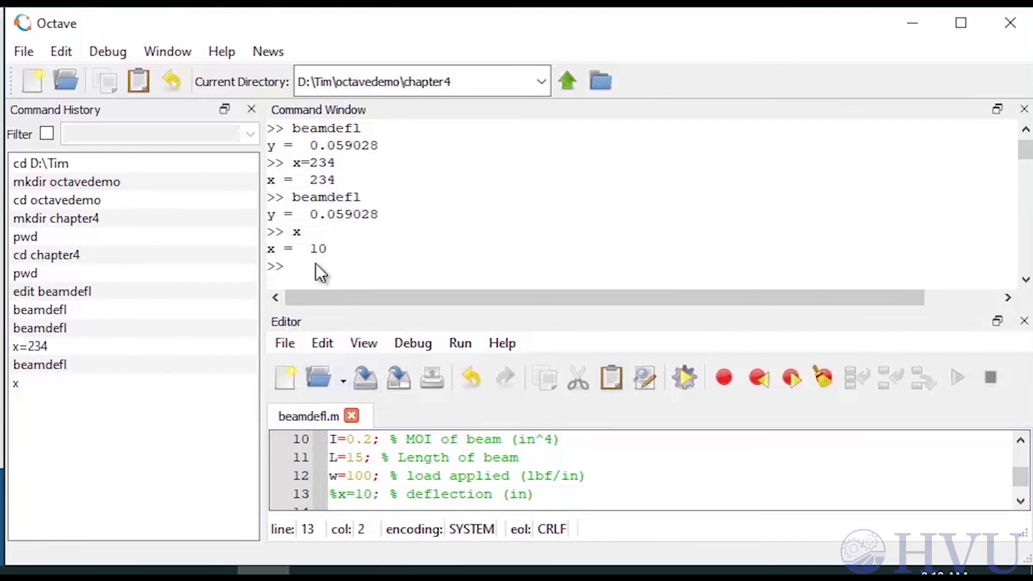
mouse_move(350, 280)
type("x")
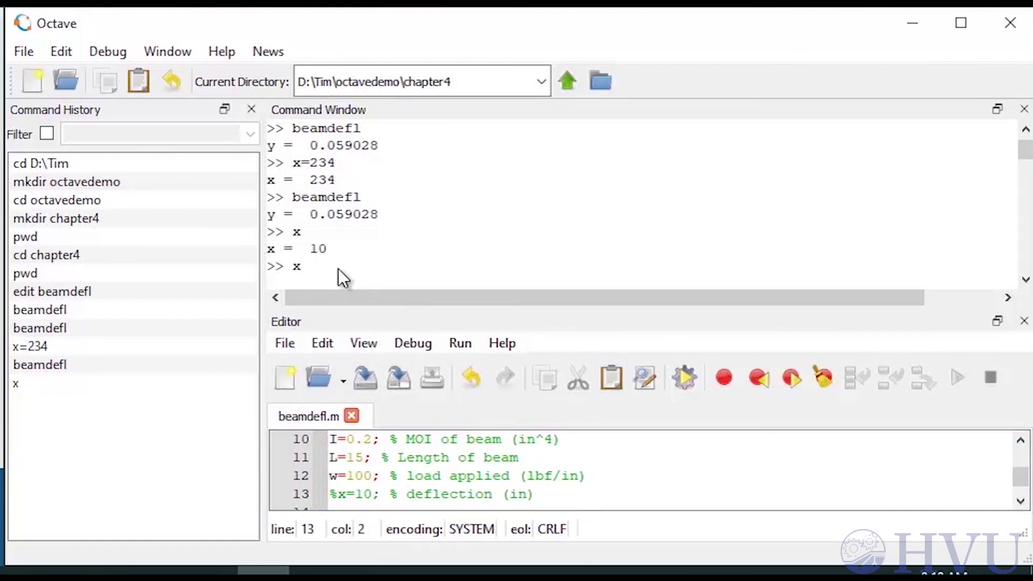
type("=5")
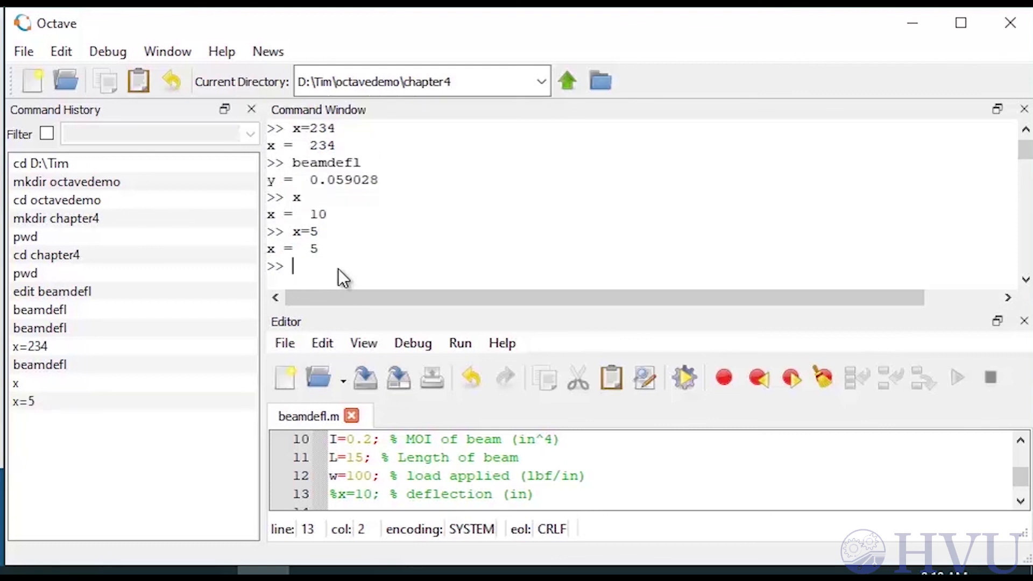
type("beamdefl")
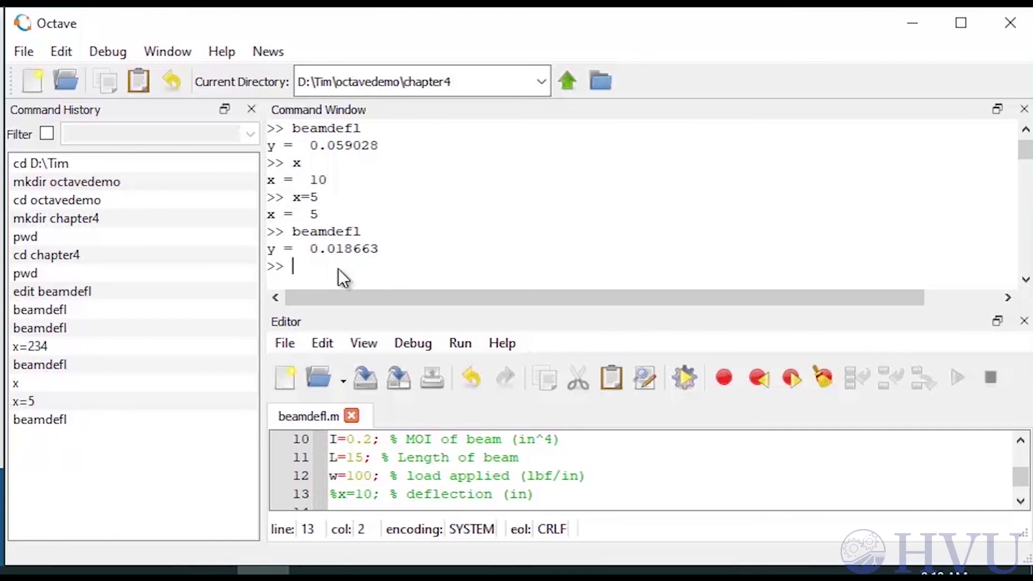
type("x")
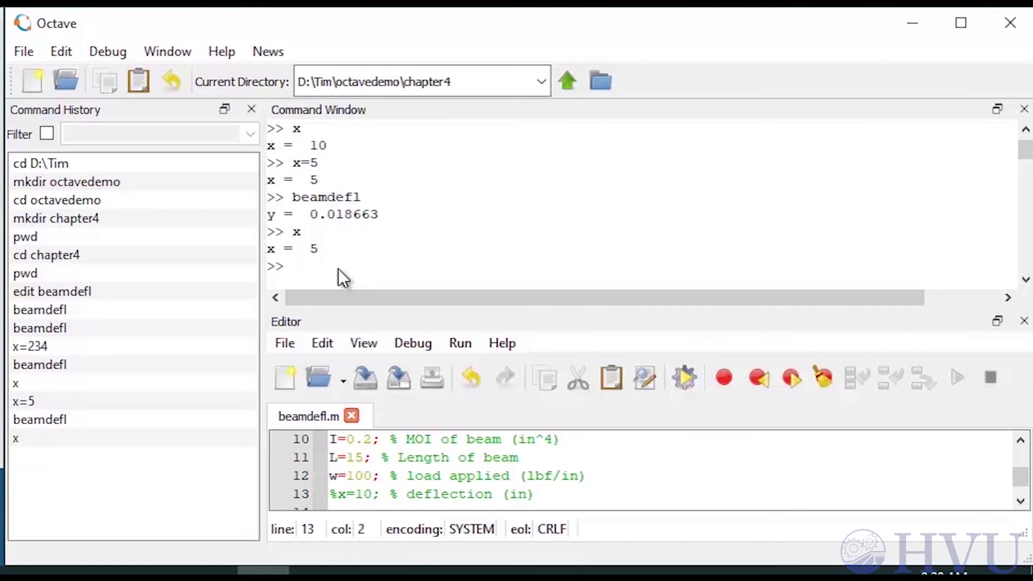
mouse_move(494, 282)
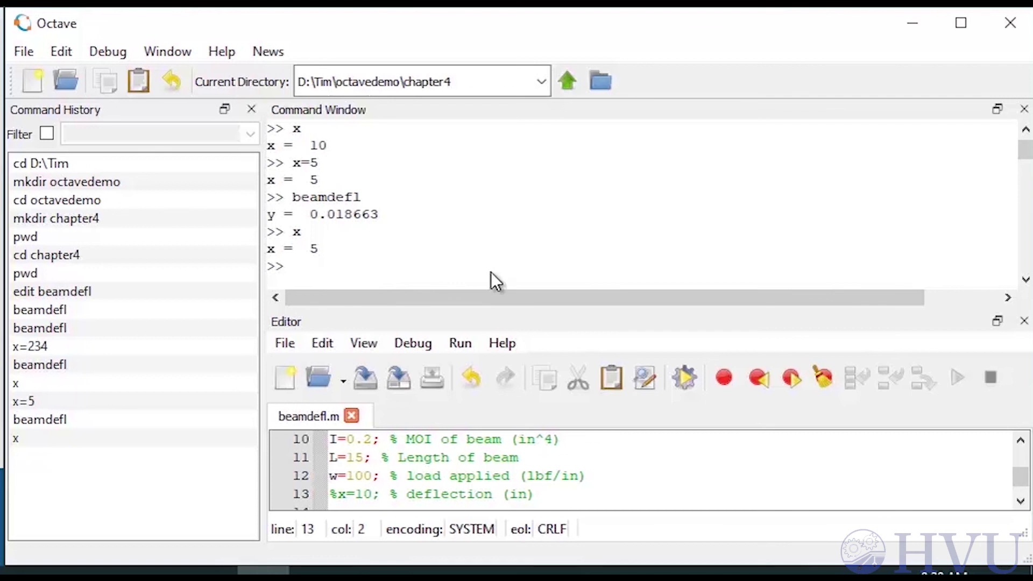